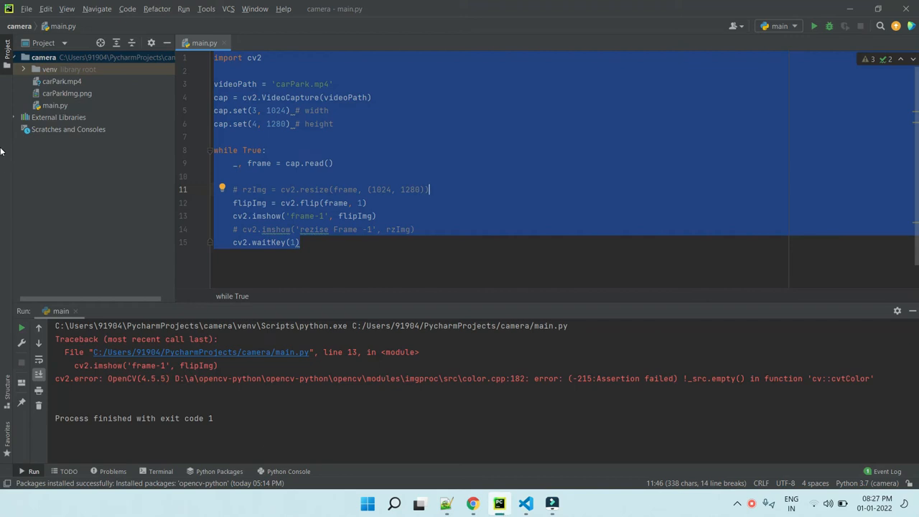
- Start a New Project from the File menu, entering 'camera' as its name
left_click(26, 8)
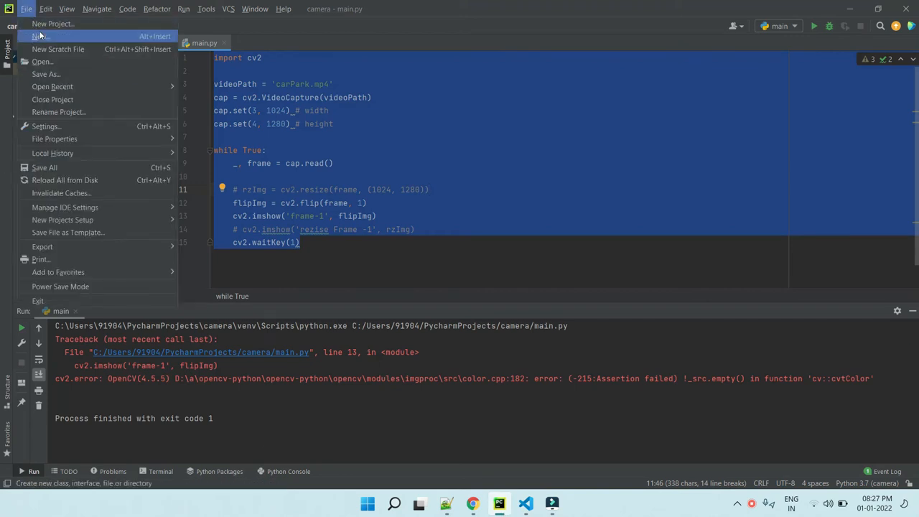
left_click(49, 23)
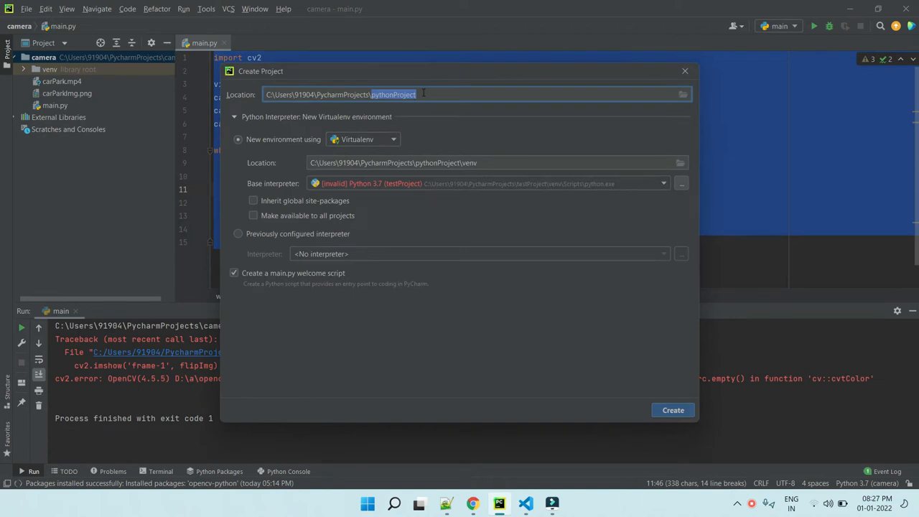
type("camera")
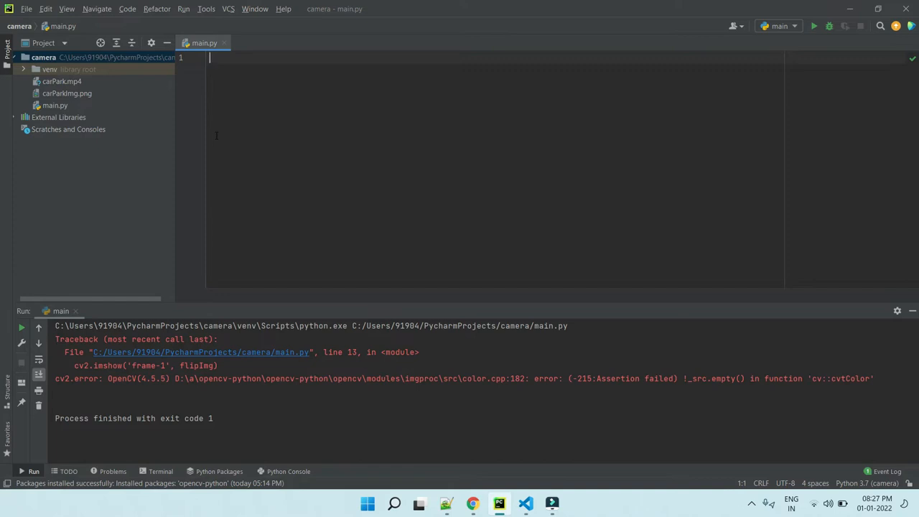
left_click(28, 8)
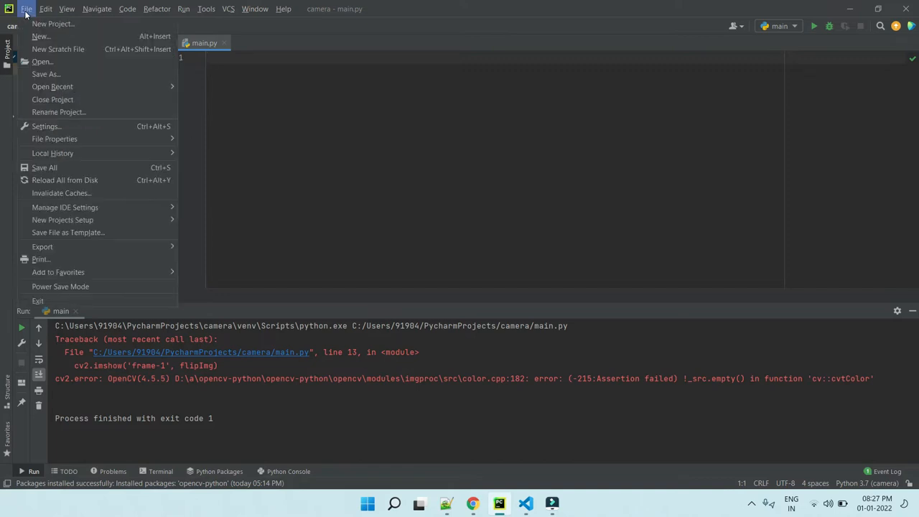
mouse_move(52, 153)
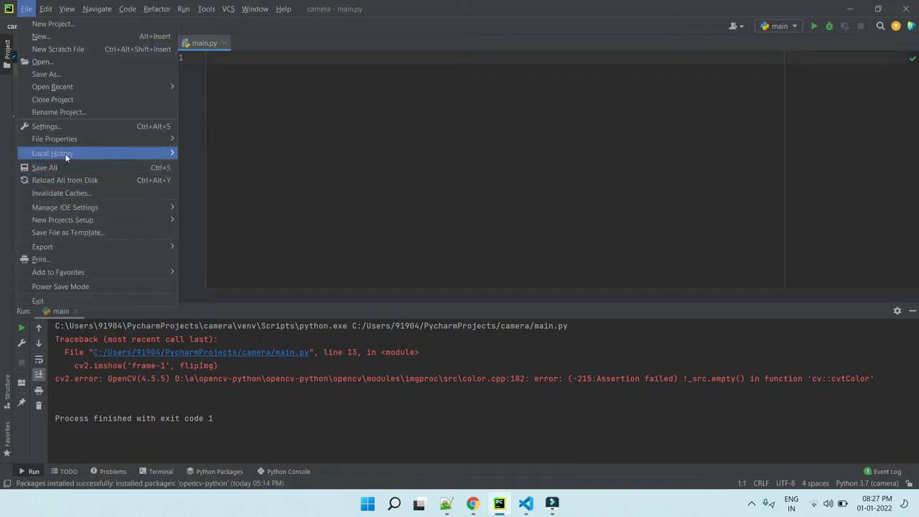
left_click(45, 125)
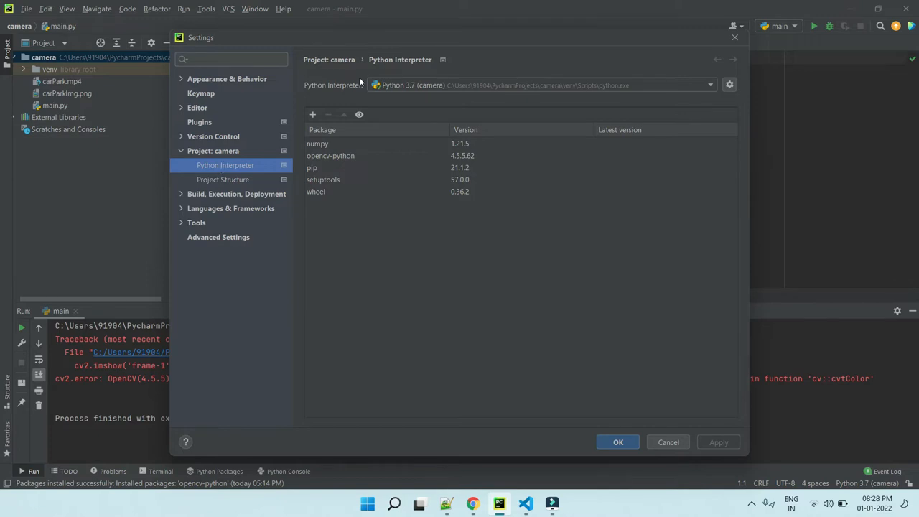
left_click(312, 114)
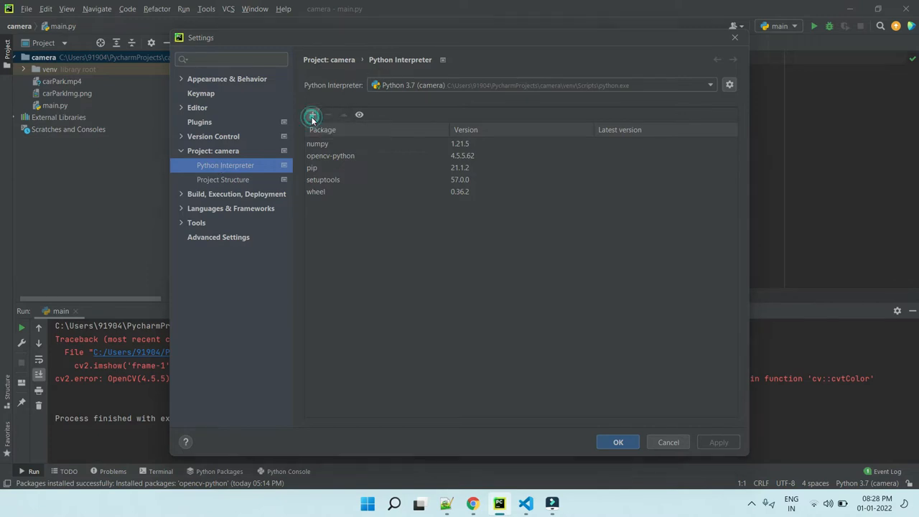
left_click(311, 114)
type("opencv-py")
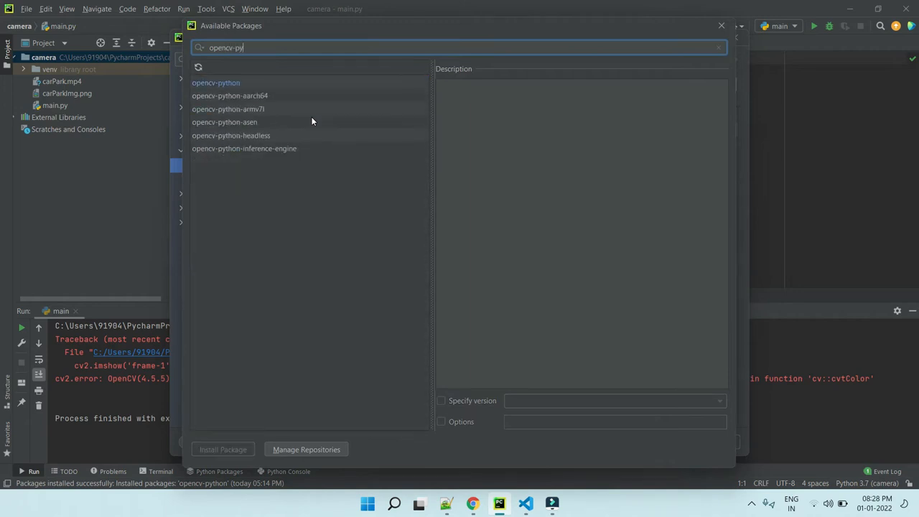
left_click(215, 83)
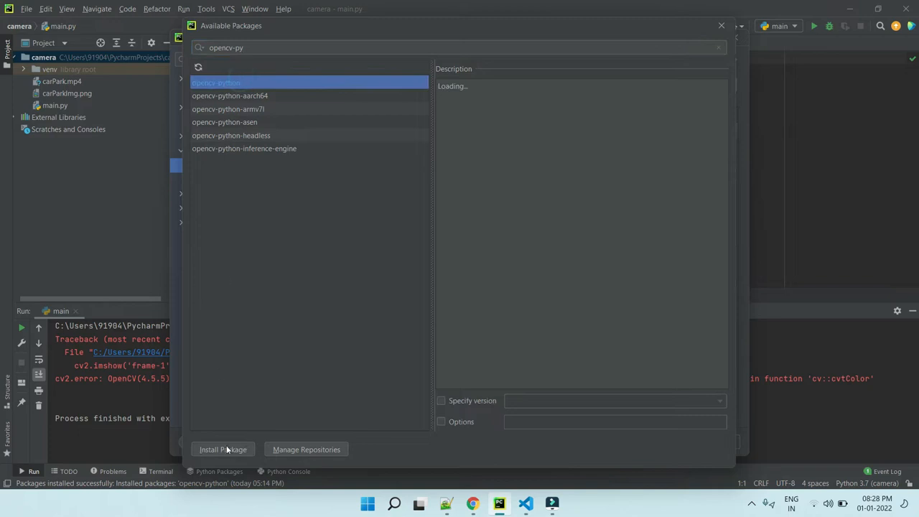
mouse_move(719, 26)
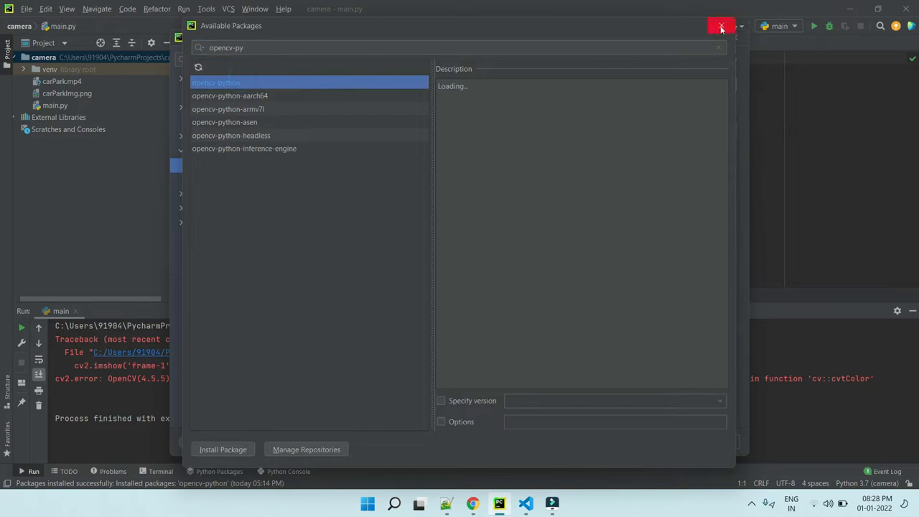
left_click(720, 26)
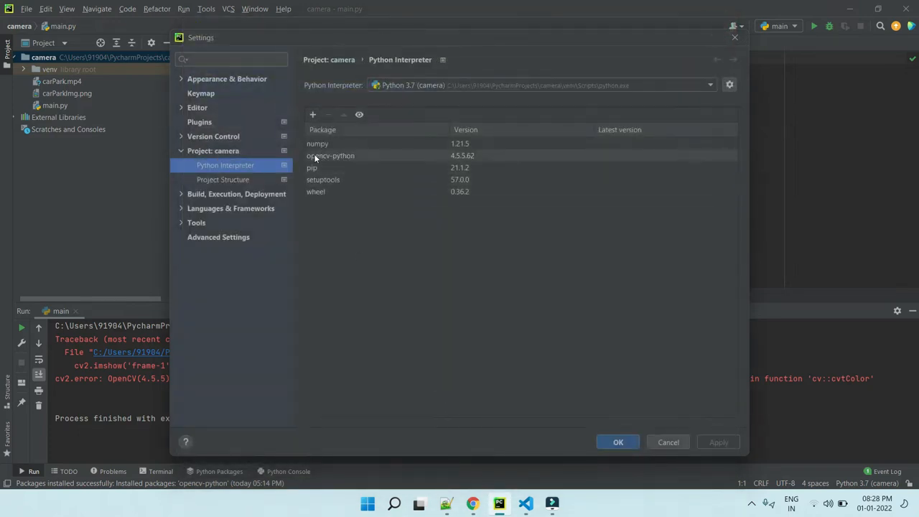
left_click(330, 156)
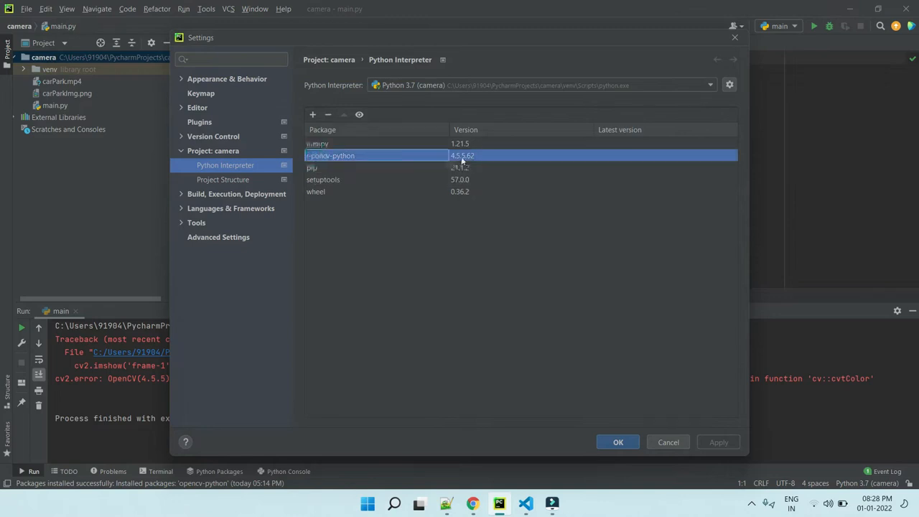
mouse_move(464, 163)
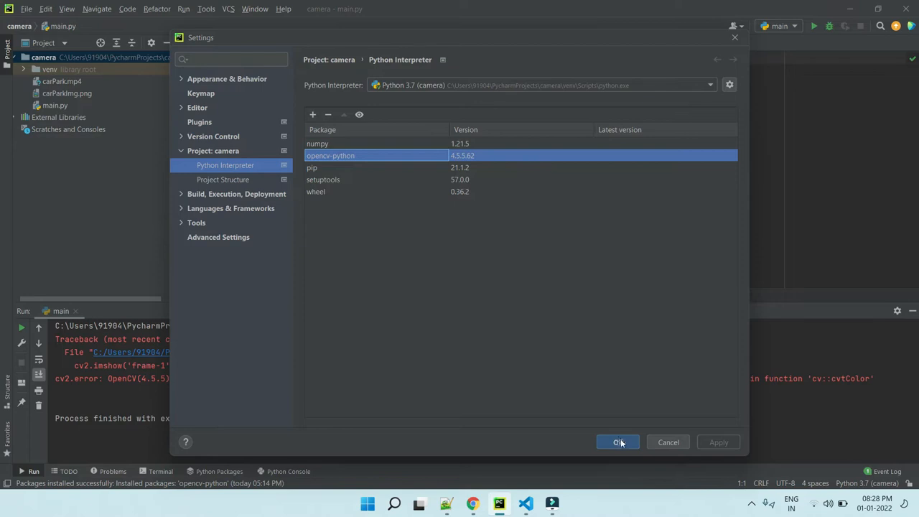
left_click(617, 442)
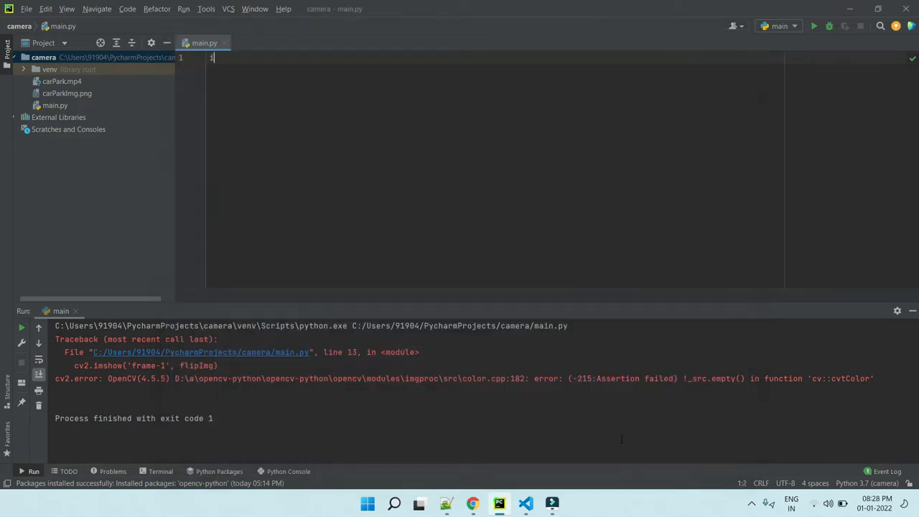
- Write import cv2 and cap = cv2.VideoCapture(0), then begin a while statement
type("import cv2")
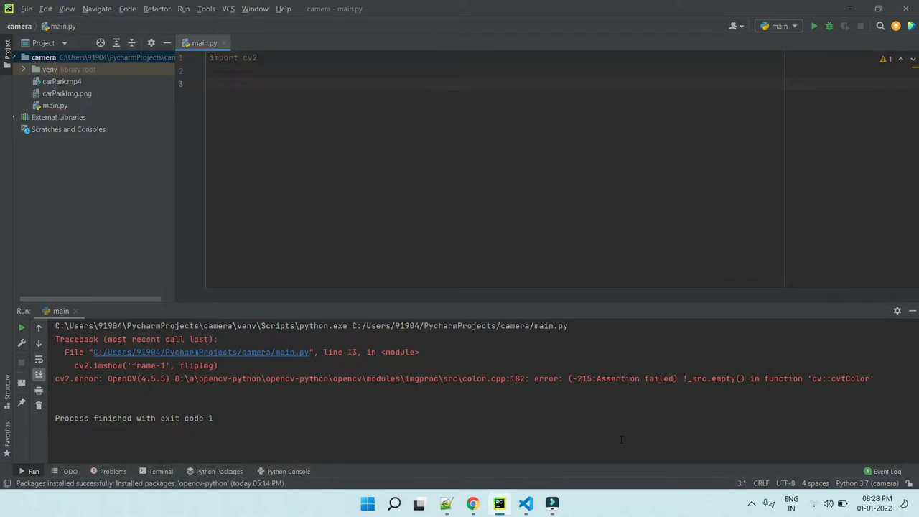
type("cap = cv")
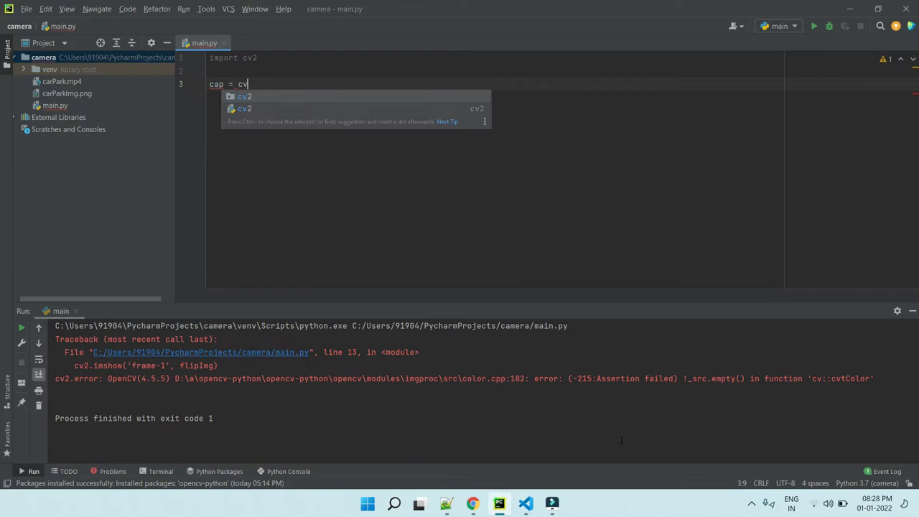
type("2.VideoCapture(")
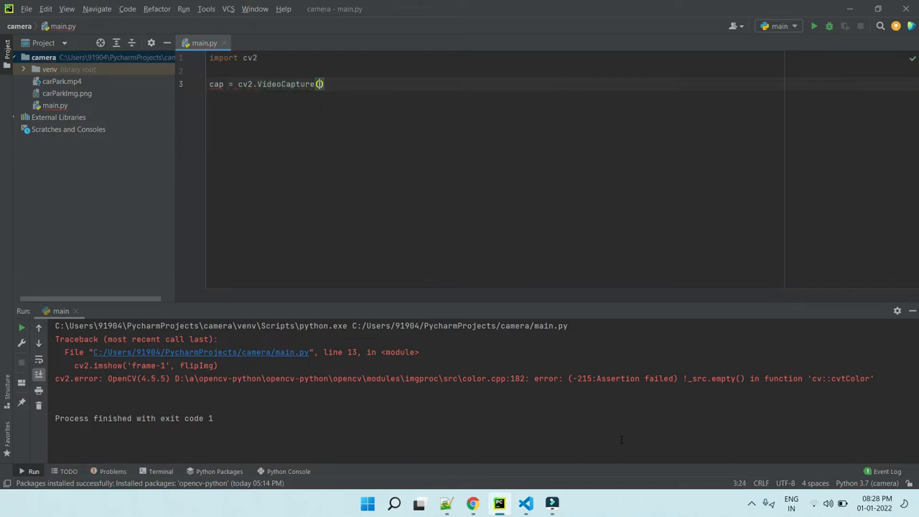
type("0")
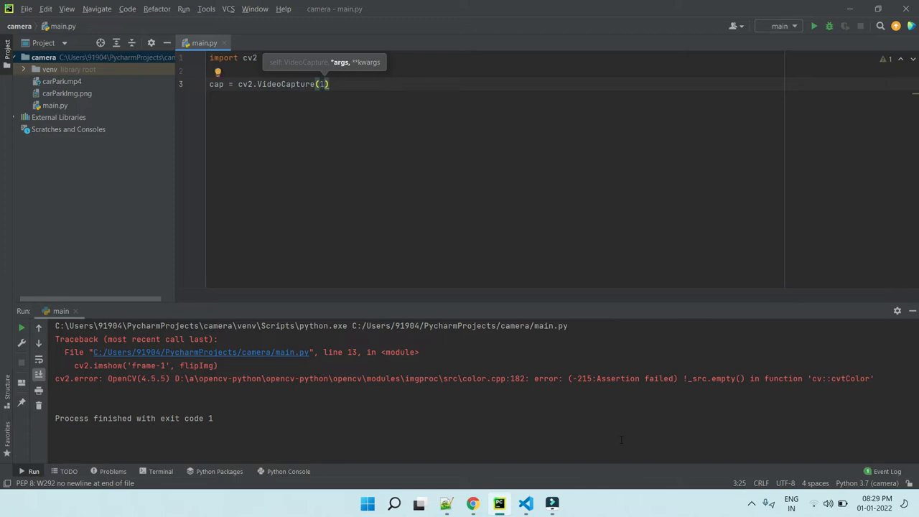
type("0")
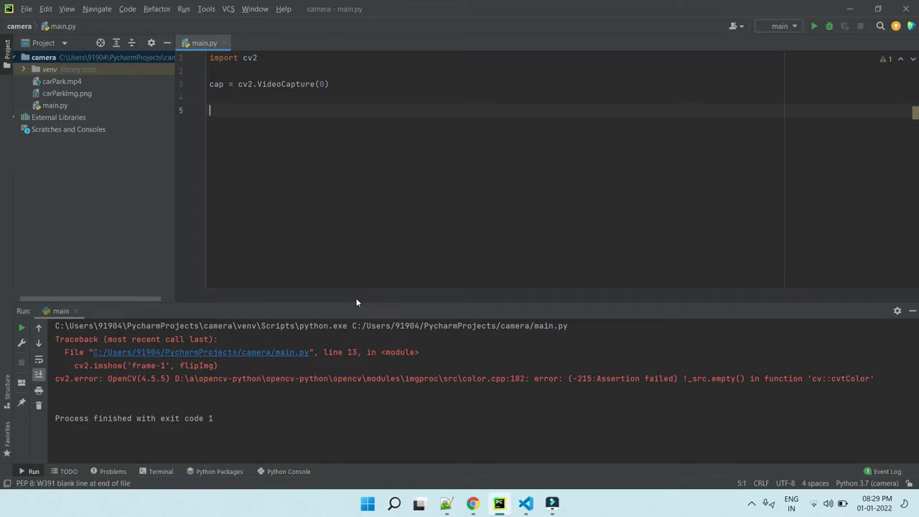
type("while")
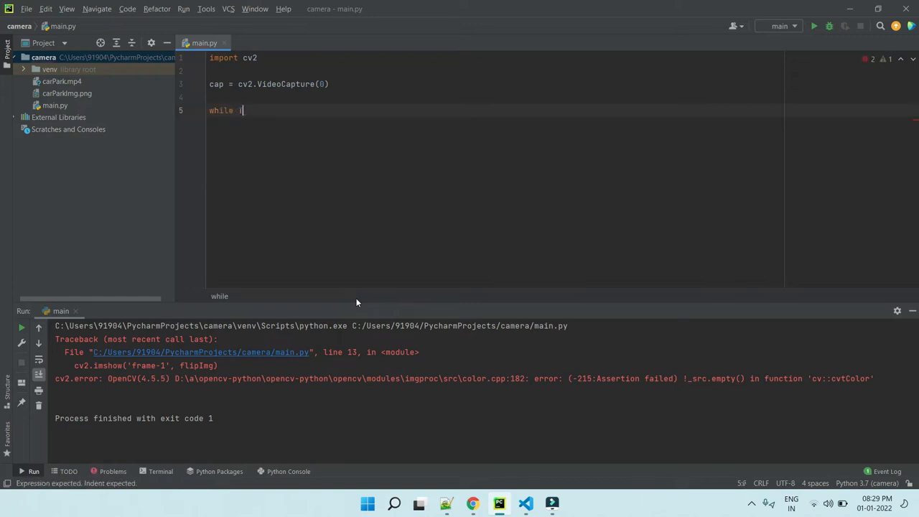
- Finish the while True: header and read frames with _, img = cap.read()
type("True:")
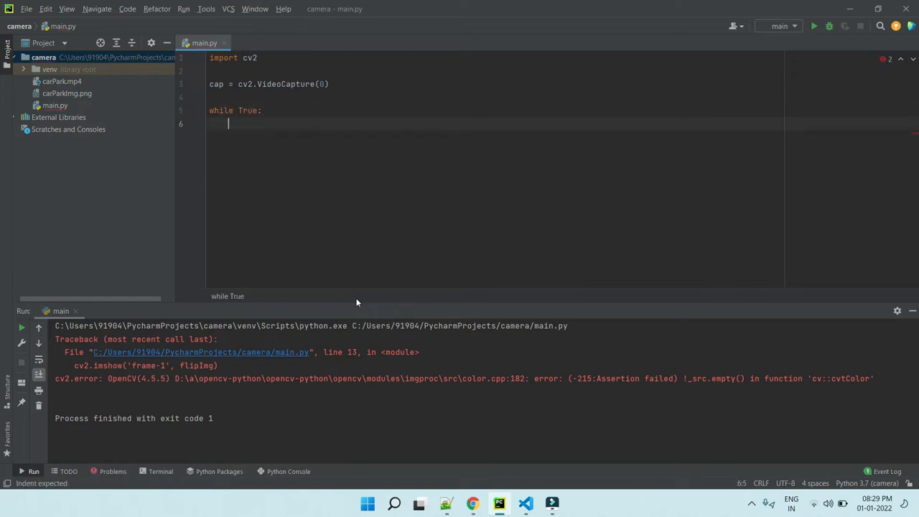
type("_")
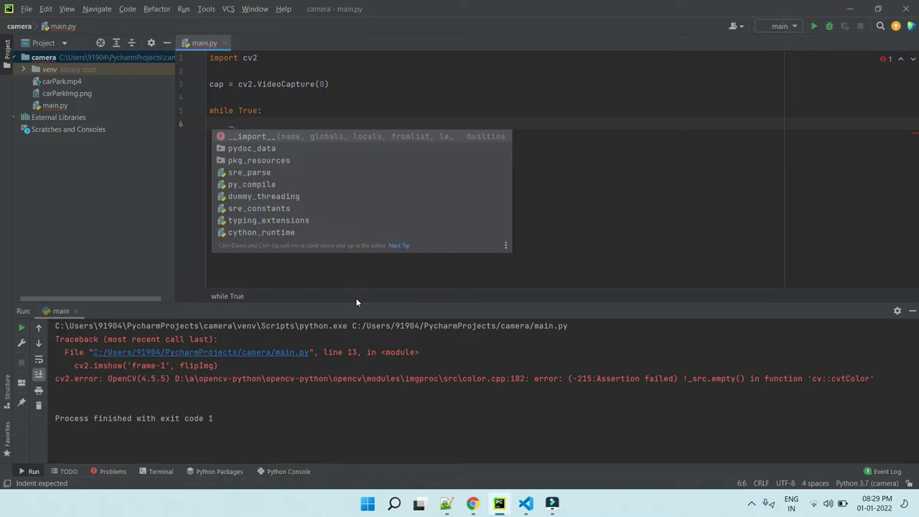
key("Escape")
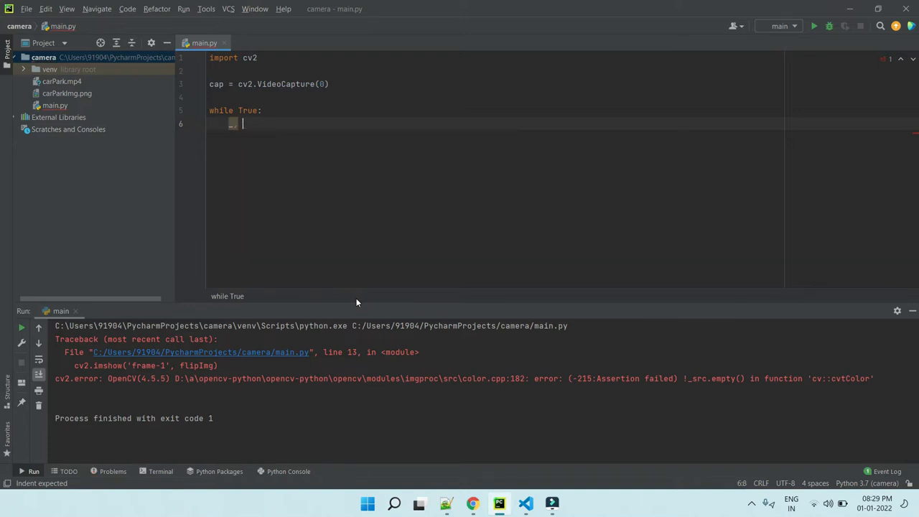
type("img =")
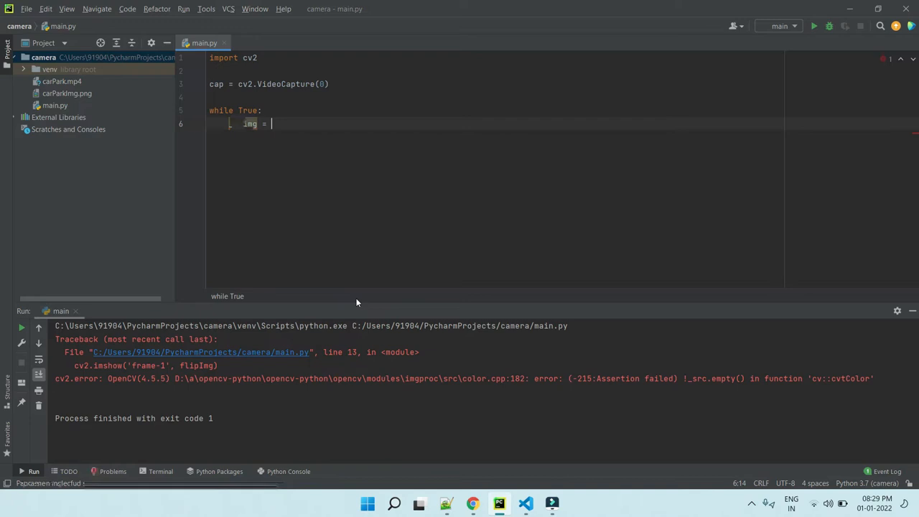
type("_, img = cap.read()")
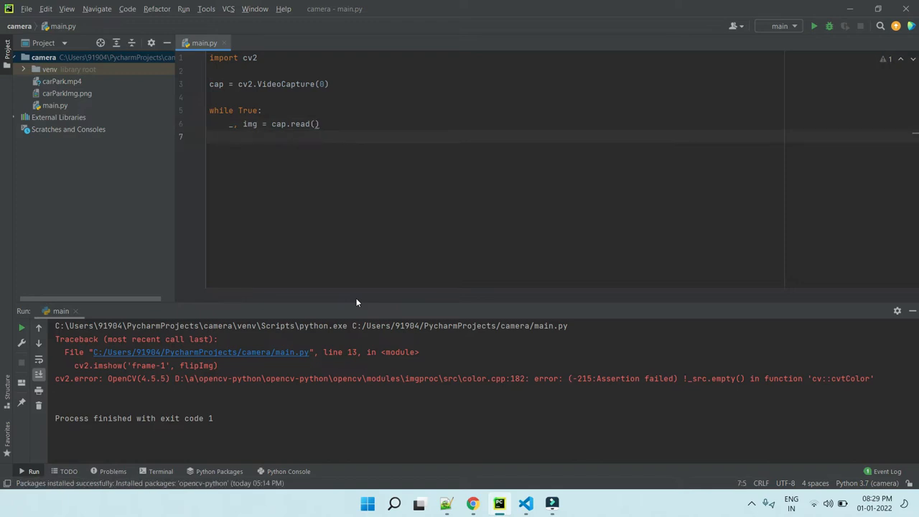
- Display each frame with cv2.imshow('frame-1', img) and add cv2.waitKey(1)
type("cv2.imshow(")
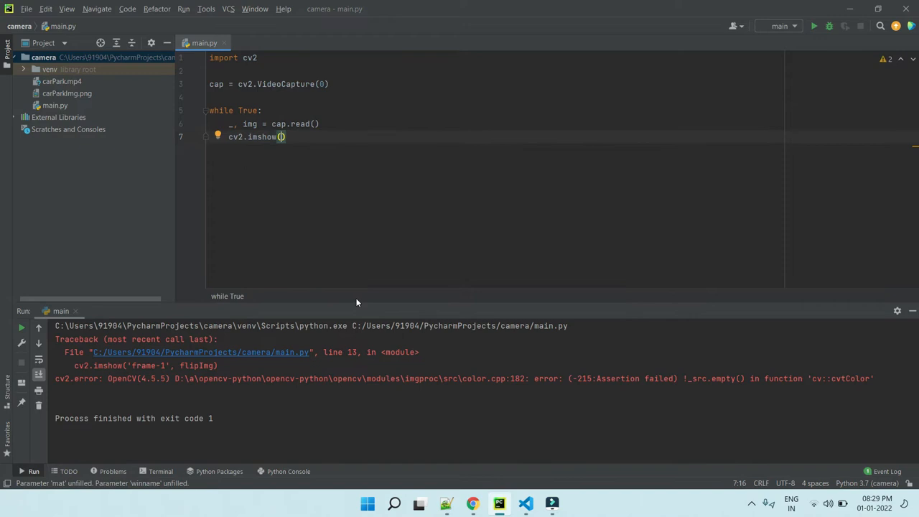
type("'frame-1")
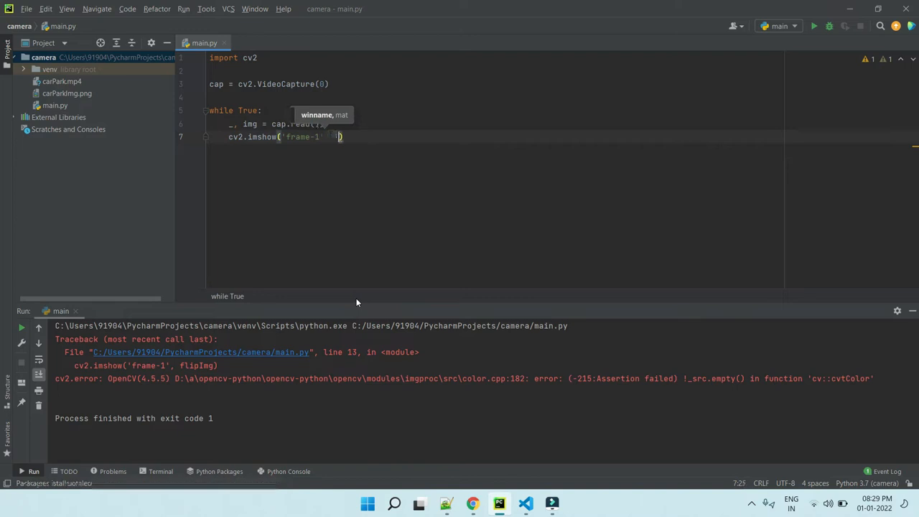
type("img")
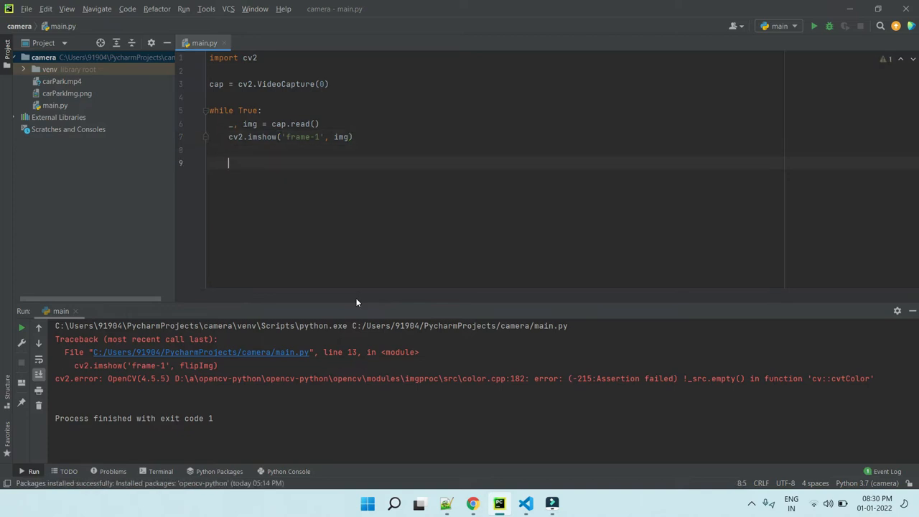
type("cv2.")
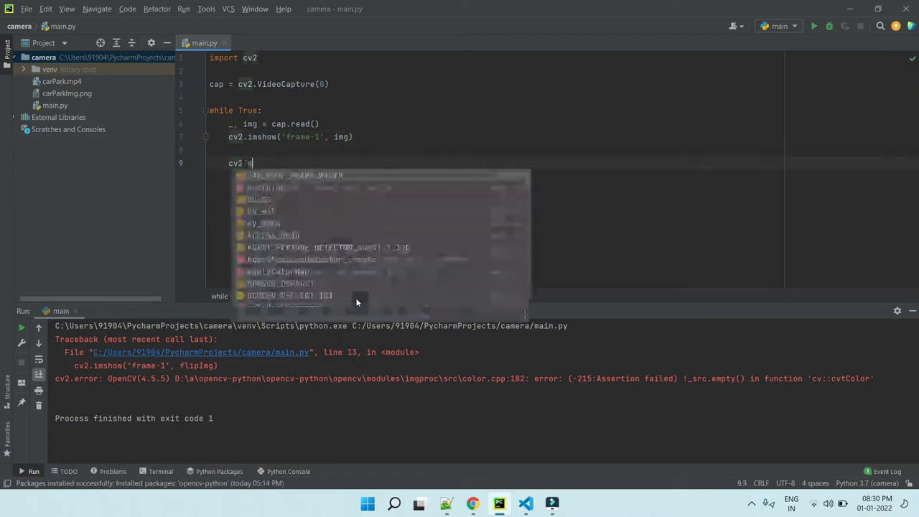
type("waitKey(1)")
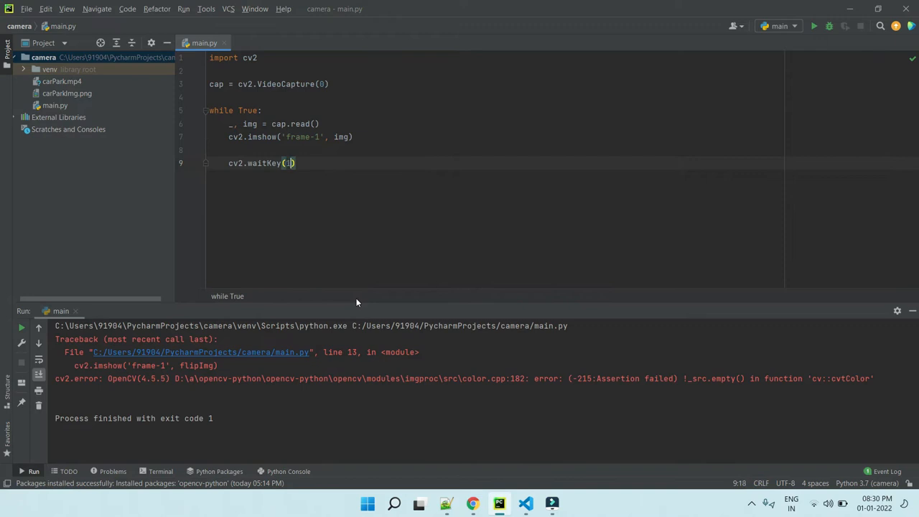
type("1")
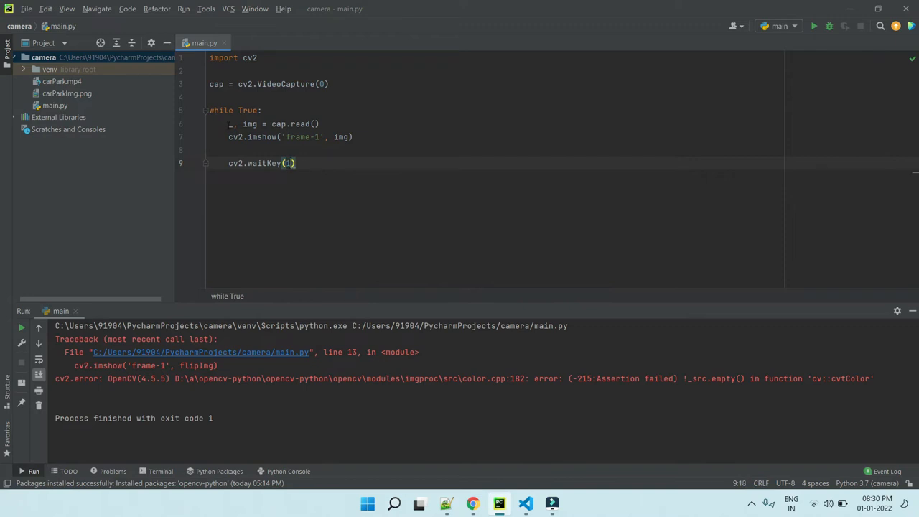
left_click(354, 136)
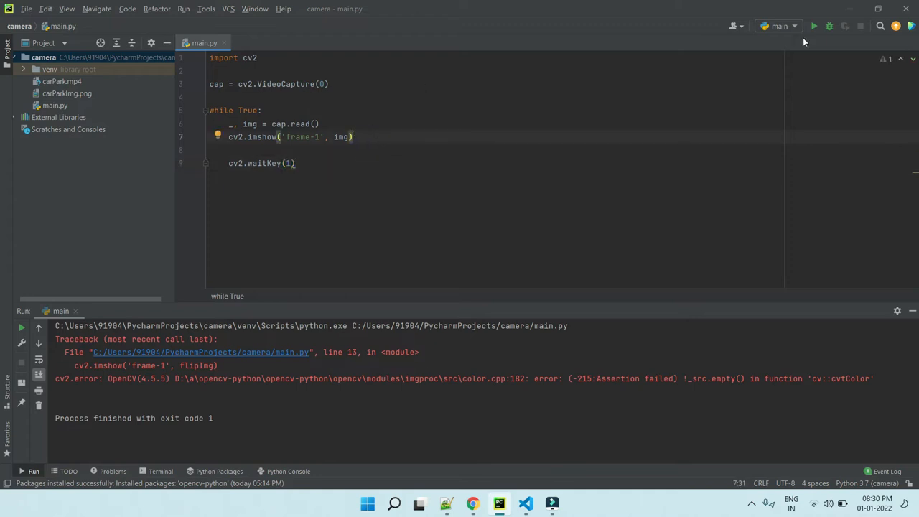
- Run main.py to view the webcam, then stop it with a KeyboardInterrupt
left_click(815, 27)
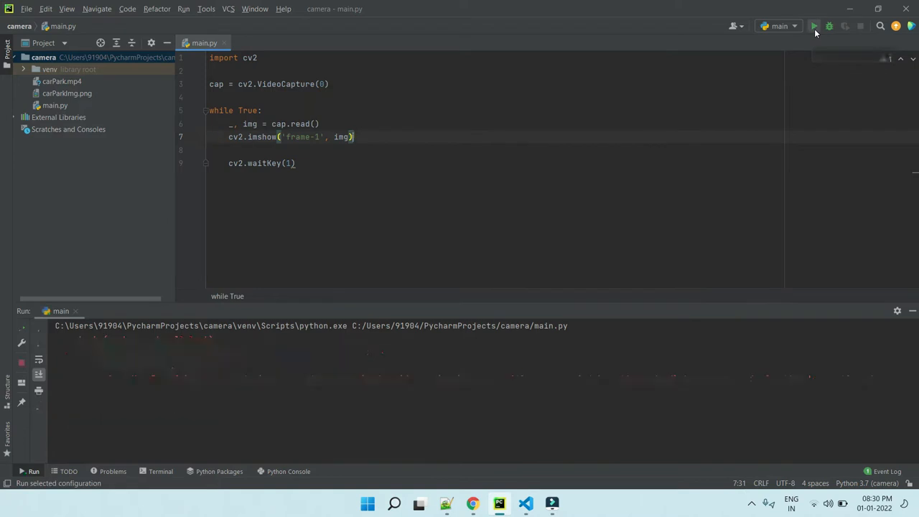
left_click(813, 26)
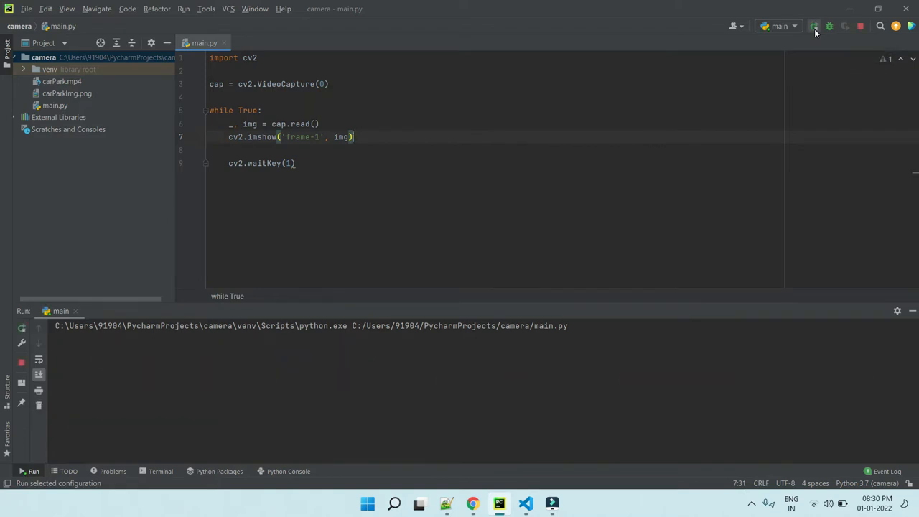
left_click(815, 27)
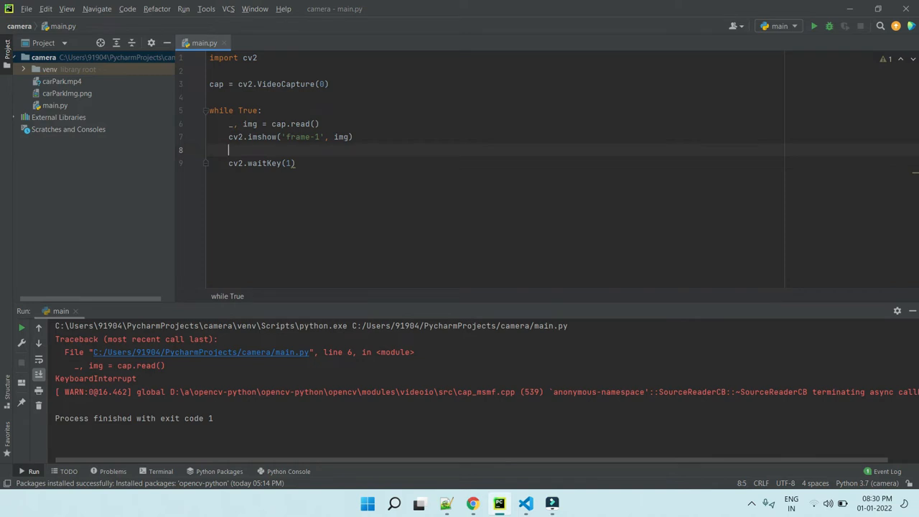
- Add print(img.shape), run it, and select 640 in the (480, 640, 3) output
type("print()")
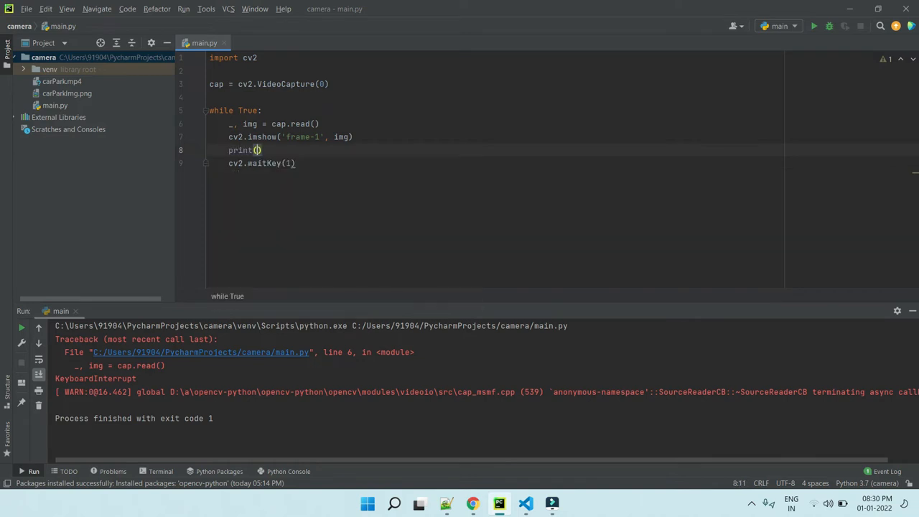
type("img.")
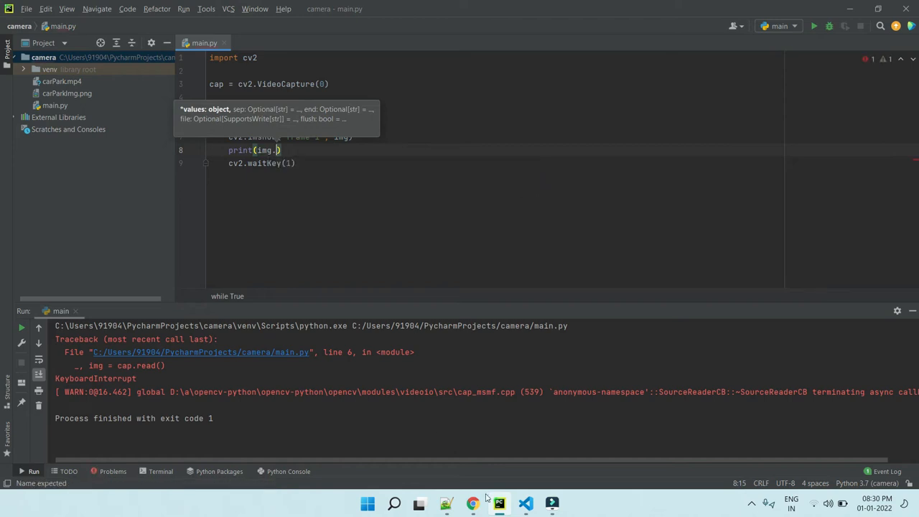
type("shape")
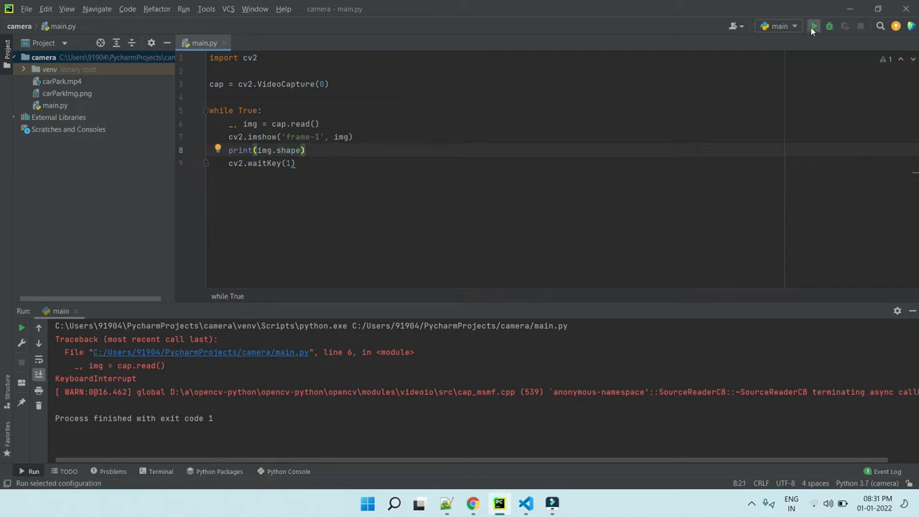
left_click(818, 26)
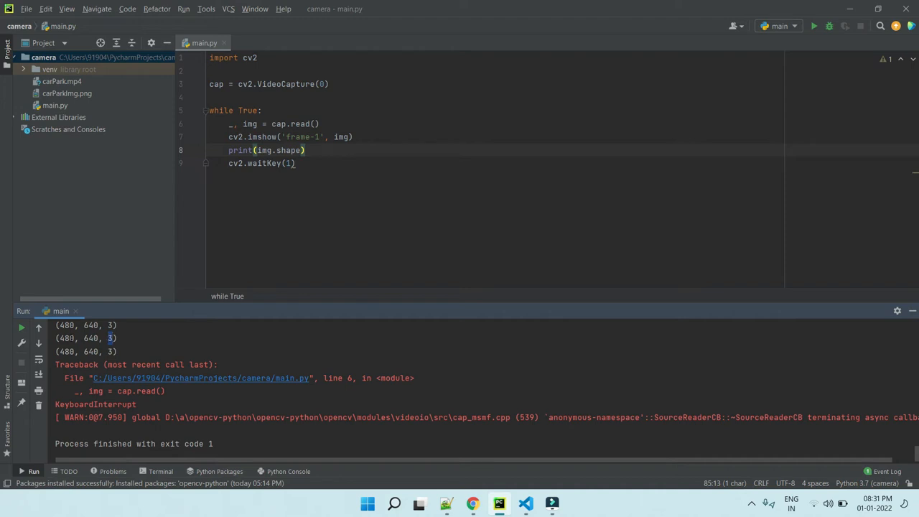
double_click(91, 338)
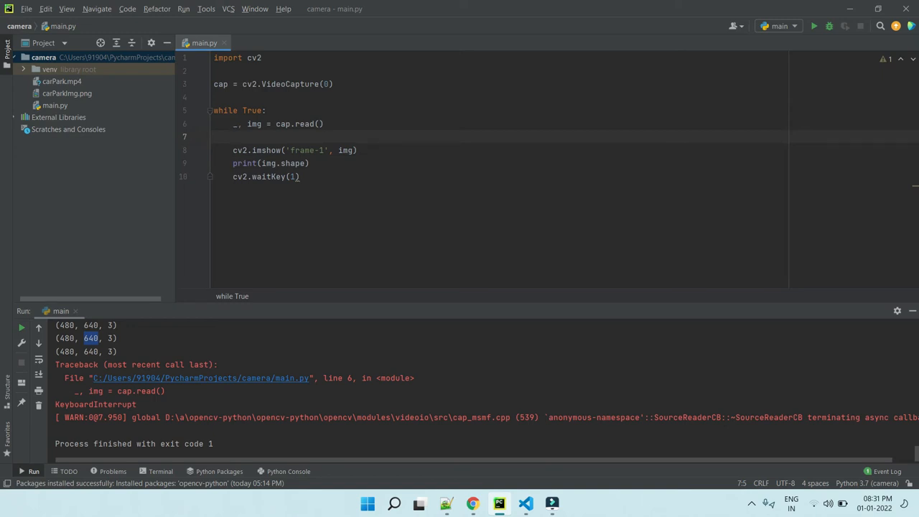
- Write modSiz = cv2.resize(img, (1024, 1280)) and show it in a 'frame-2' window
type("modSi")
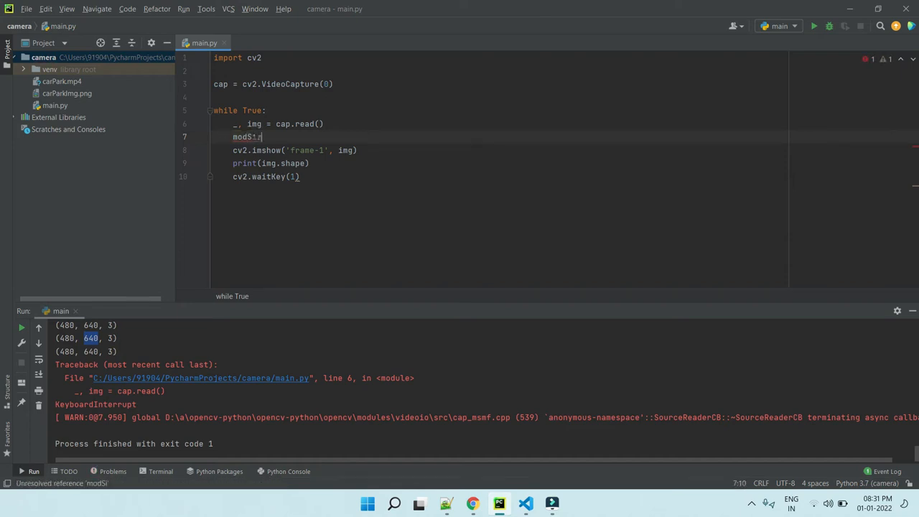
type("\" = img\"")
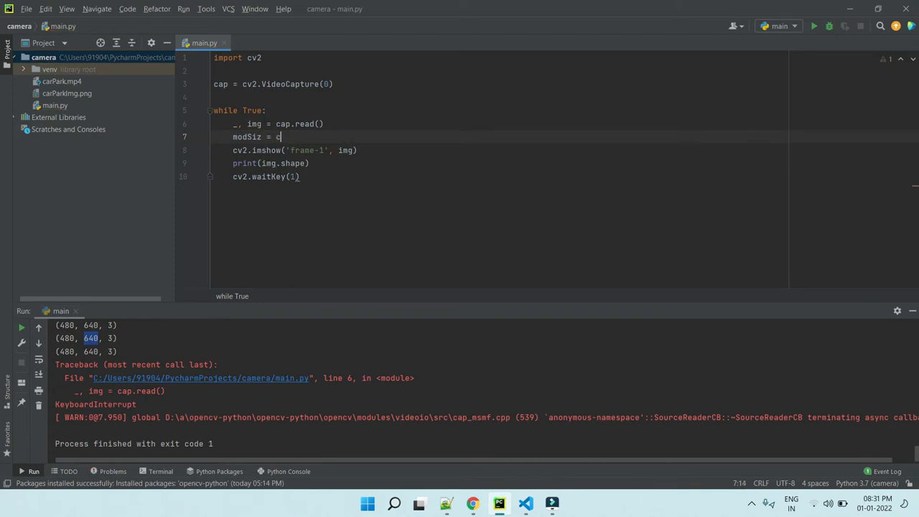
type("v2.resize()")
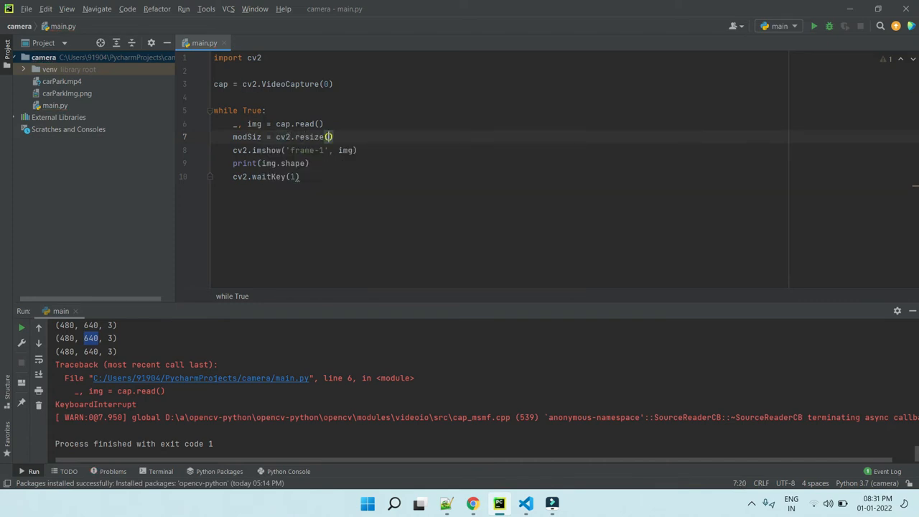
type("img")
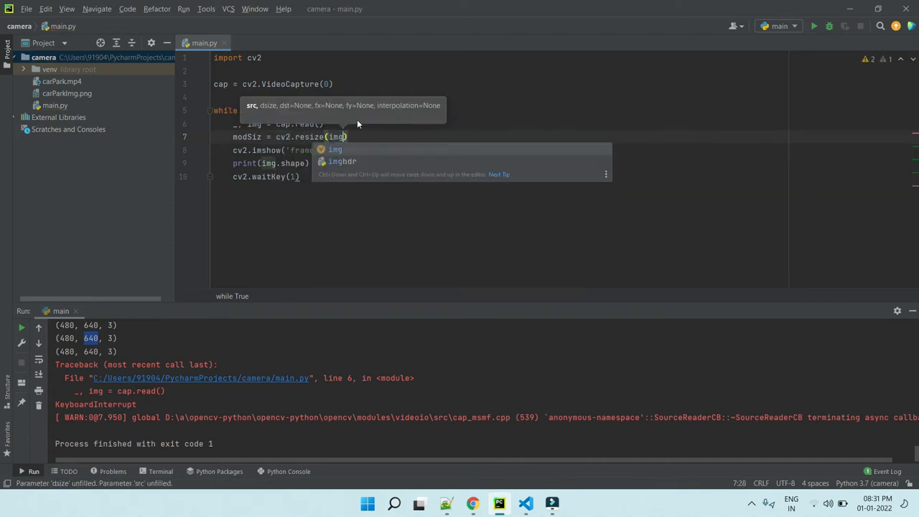
type(", (")
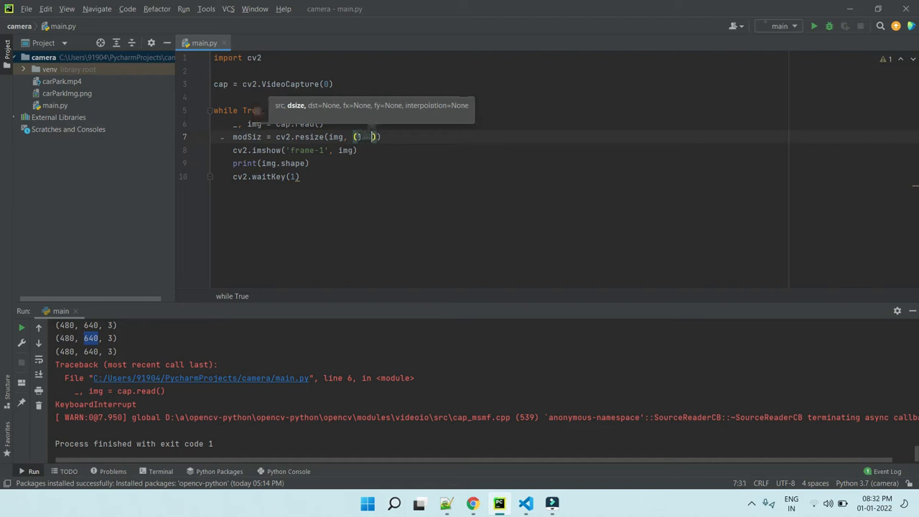
type("1024, 1280")
type("cv2.imshow('frame-2', modSiz)")
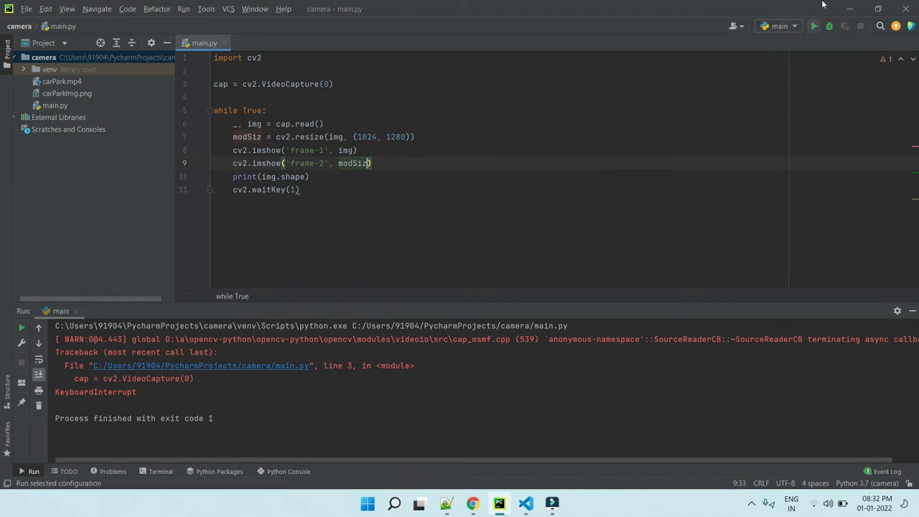
- Run the two-window script, then comment out the modSiz and frame-2 lines
left_click(815, 27)
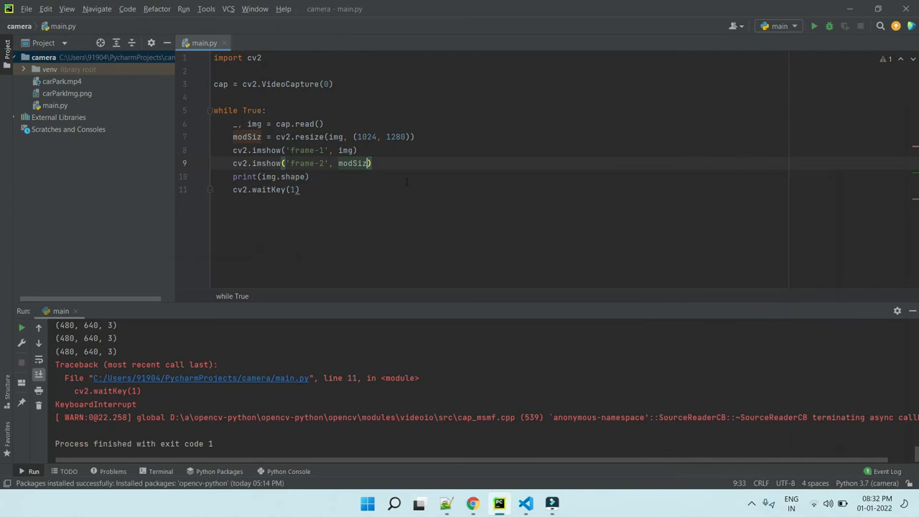
left_click(431, 137)
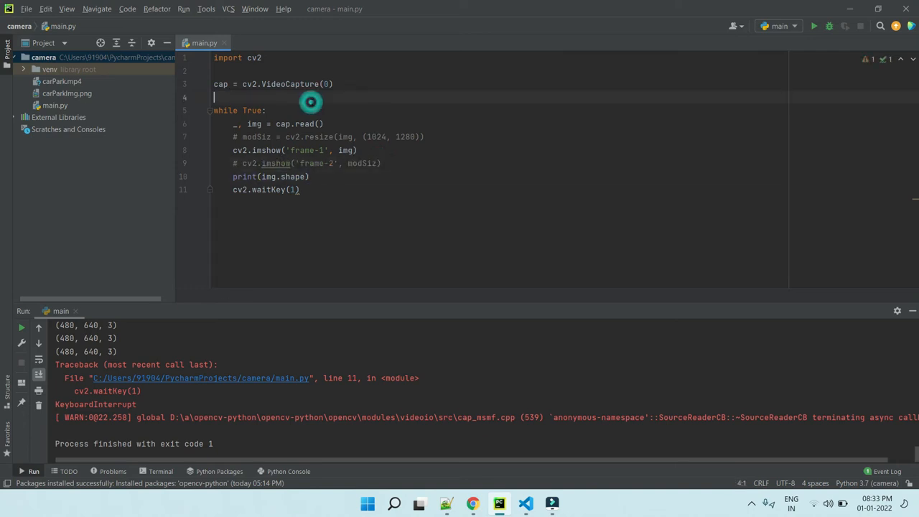
- Add cap.set(3, 1024) and cap.set(4, 1280) below VideoCapture, then run the script
type("cap.set(")
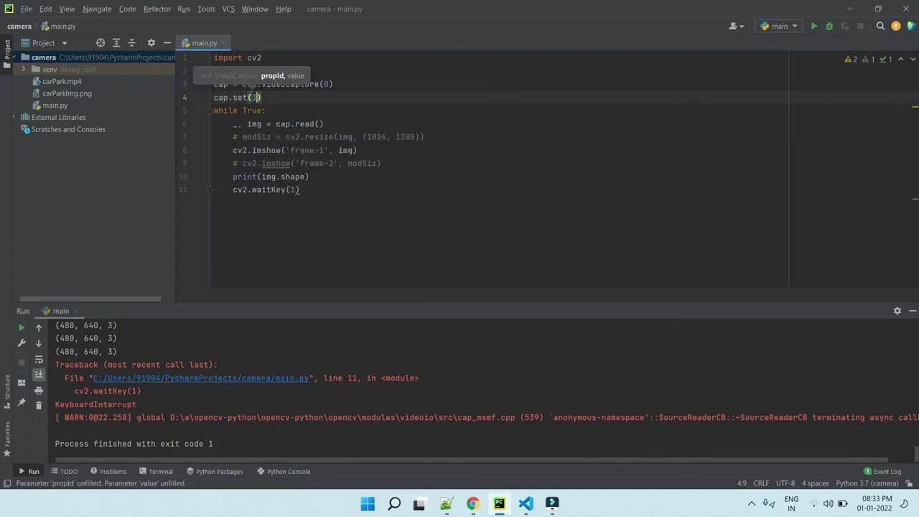
type("3,")
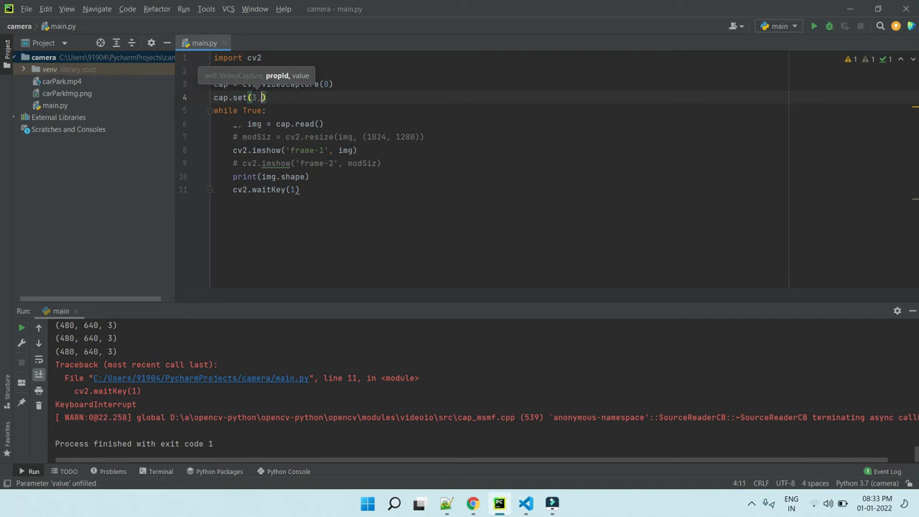
type("1024")
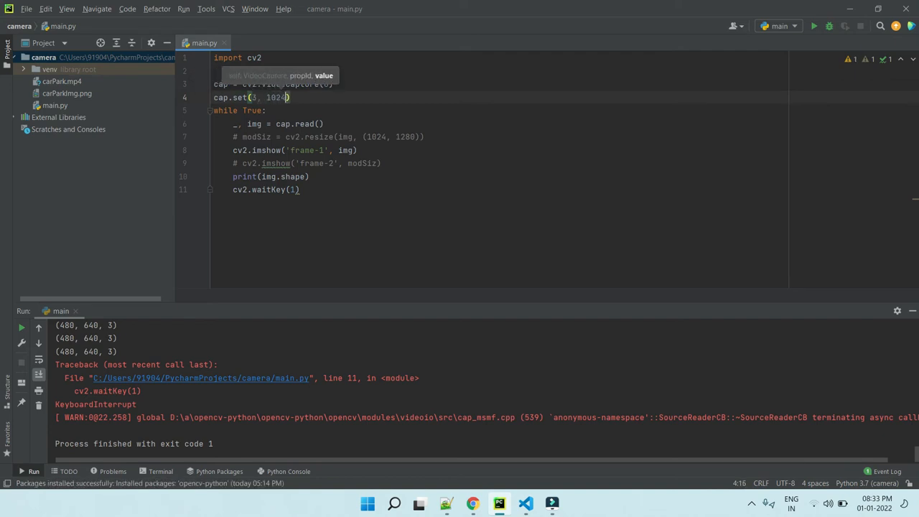
key("Enter")
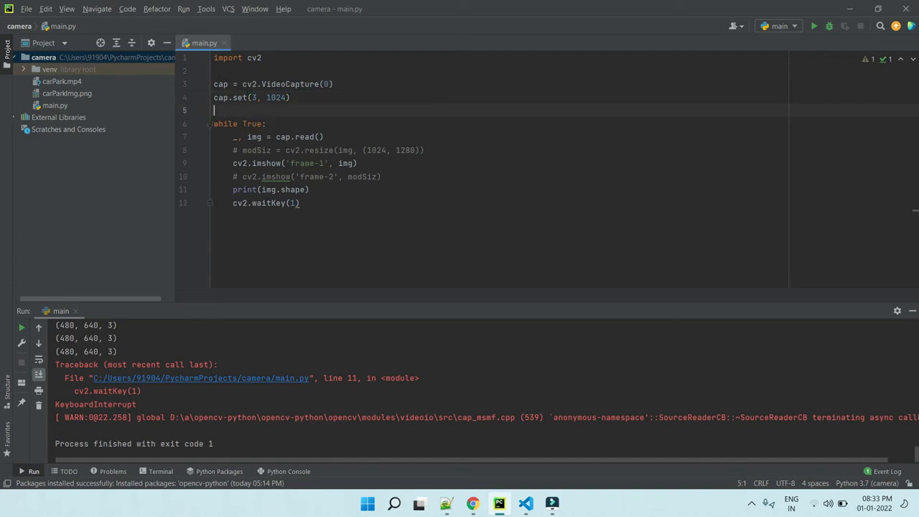
type("cap.set(4")
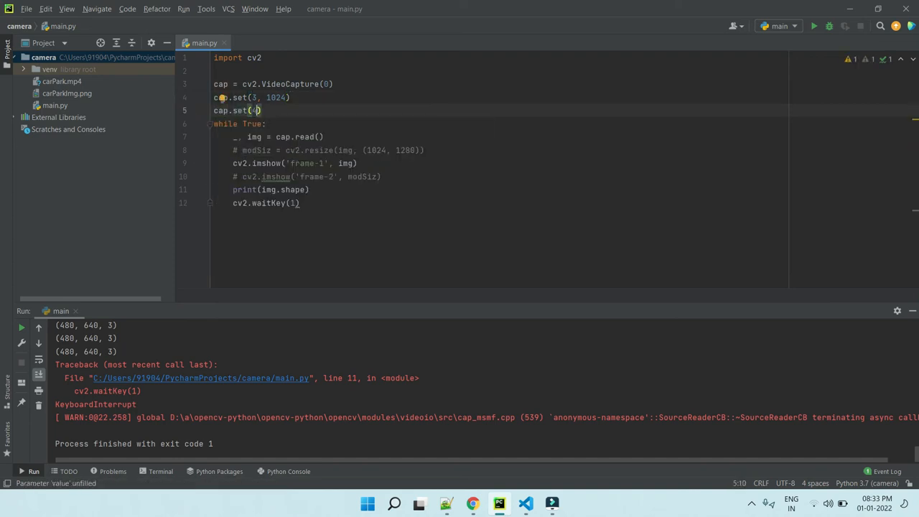
type(",")
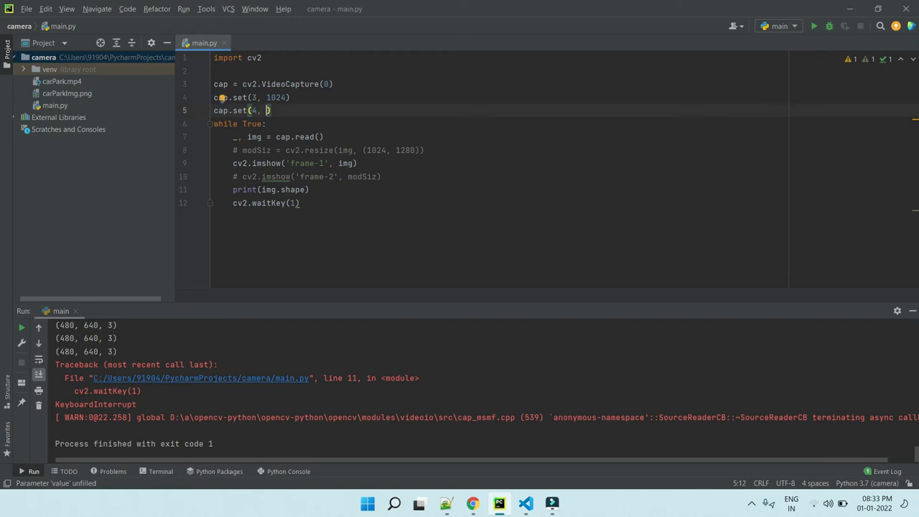
type("1280")
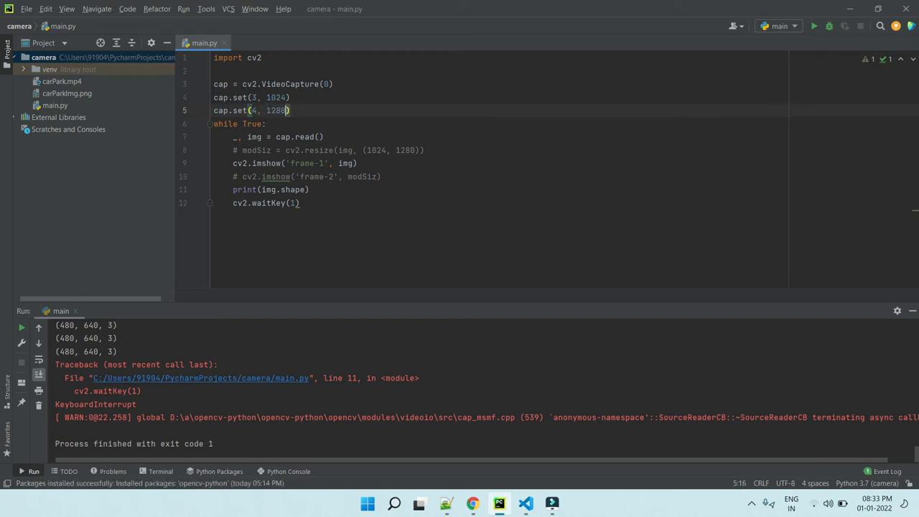
left_click(815, 26)
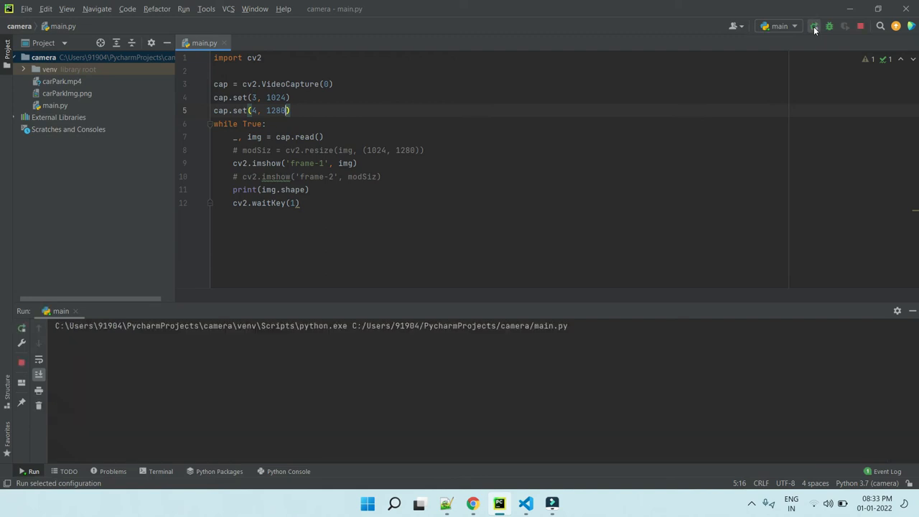
- Move the frame-1 preview window aside while output reports (540, 960, 3) frames
left_click(814, 26)
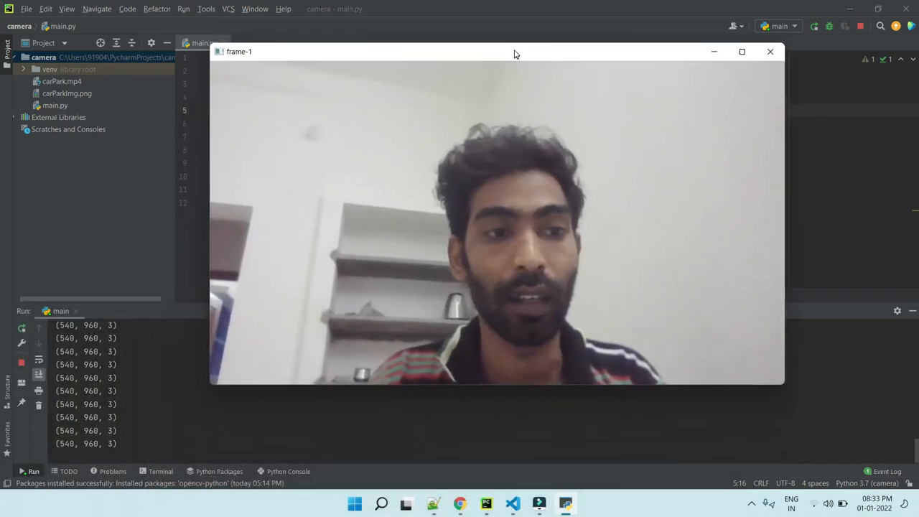
left_click_drag(497, 51, 635, 89)
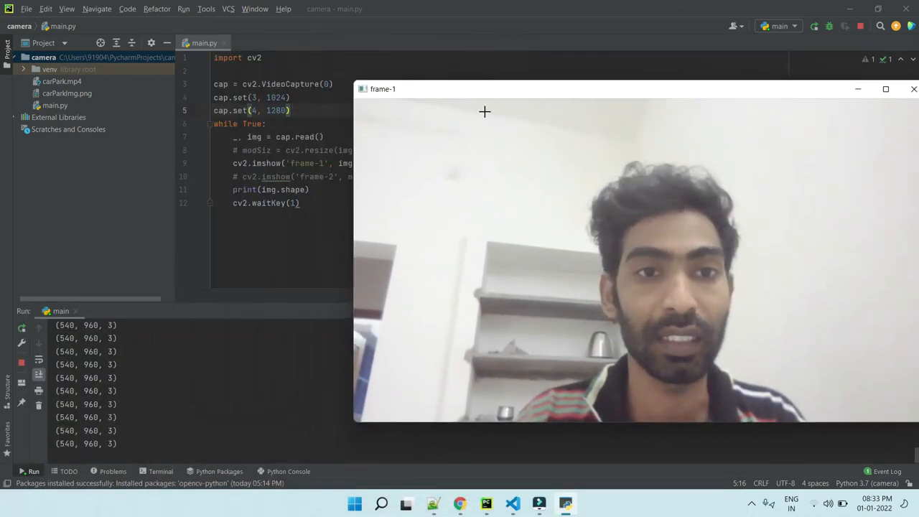
mouse_move(430, 90)
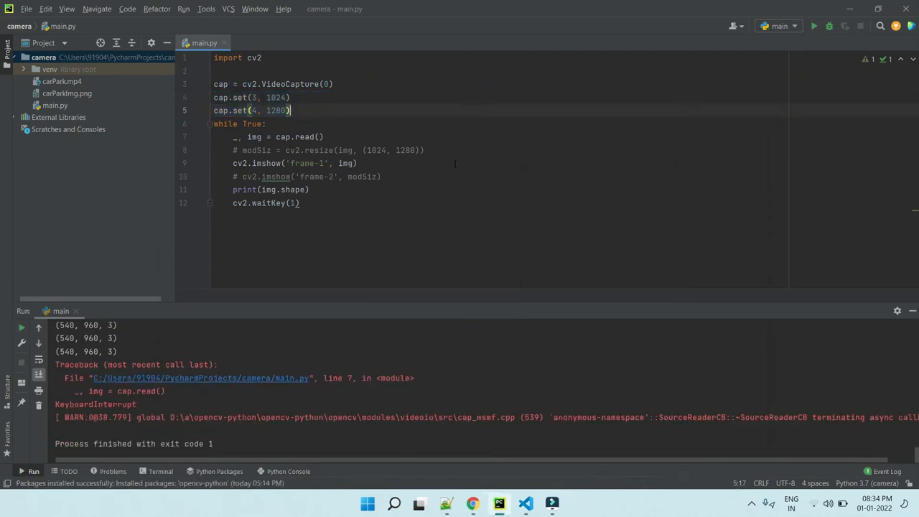
- Add img = cv2.flip(img, 1) before imshow and run the mirrored feed
type("cv2")
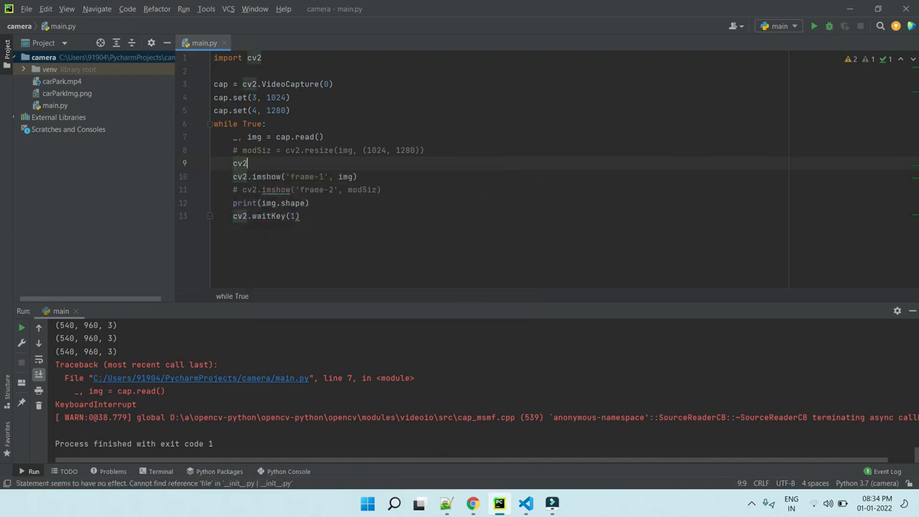
type("flip")
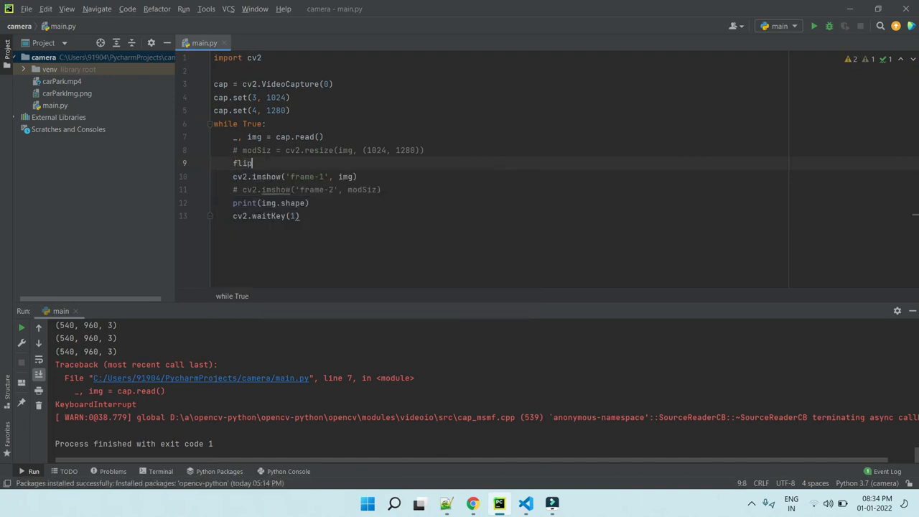
type("Img =")
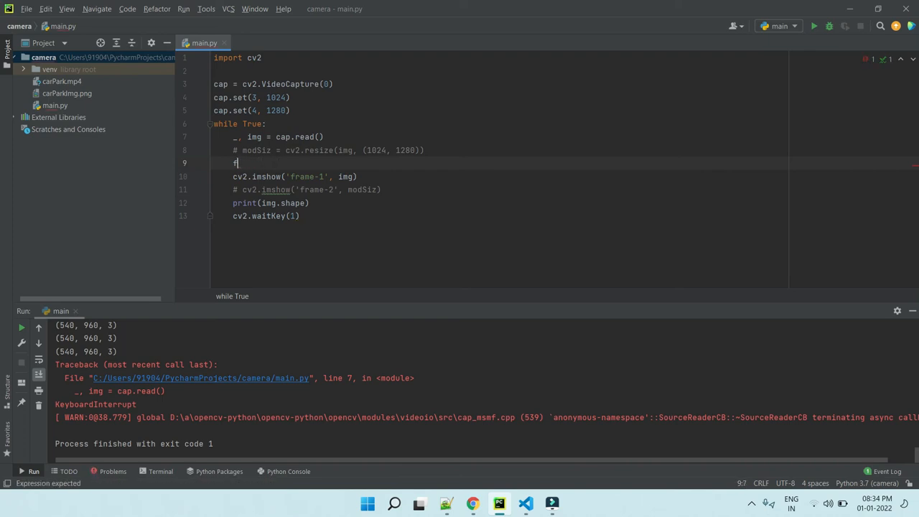
type("img =")
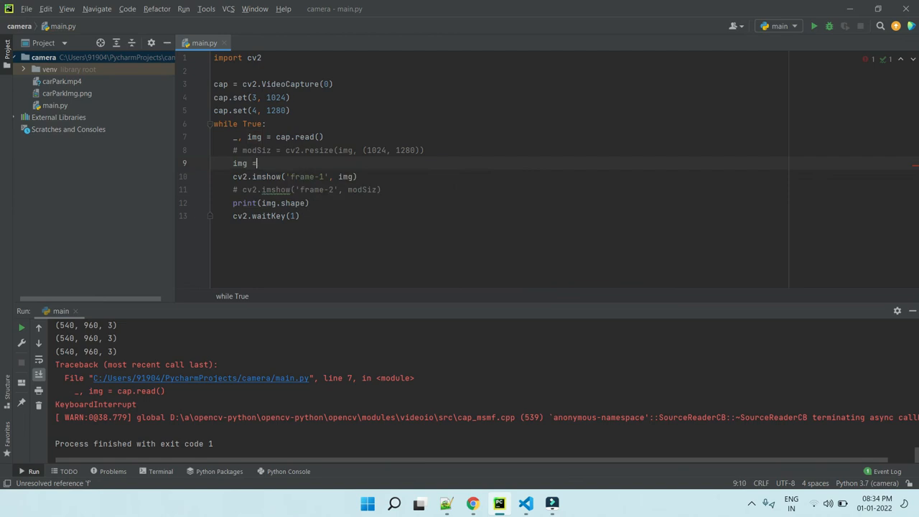
type("cv2.flip(")
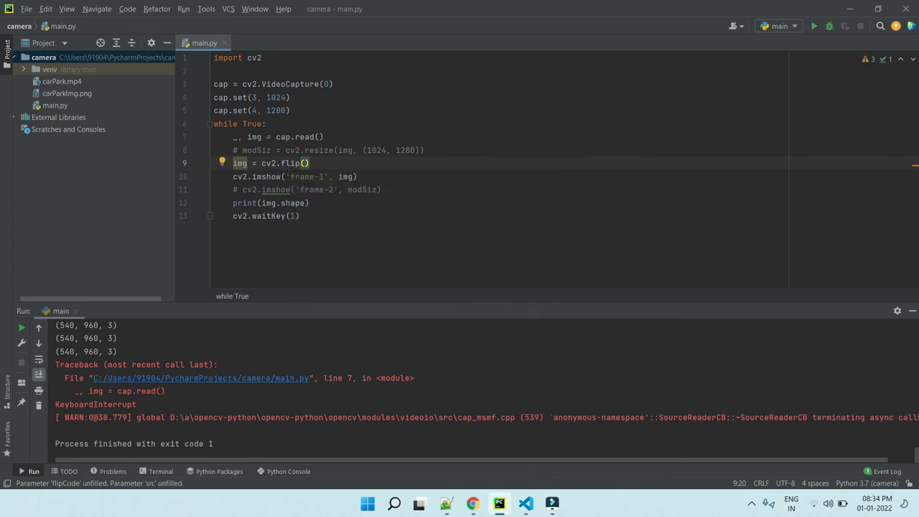
type("img,")
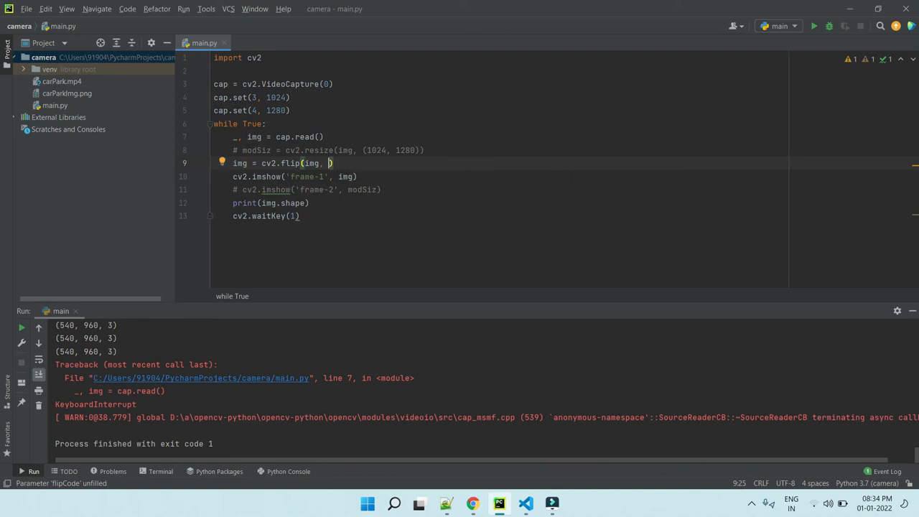
type("1")
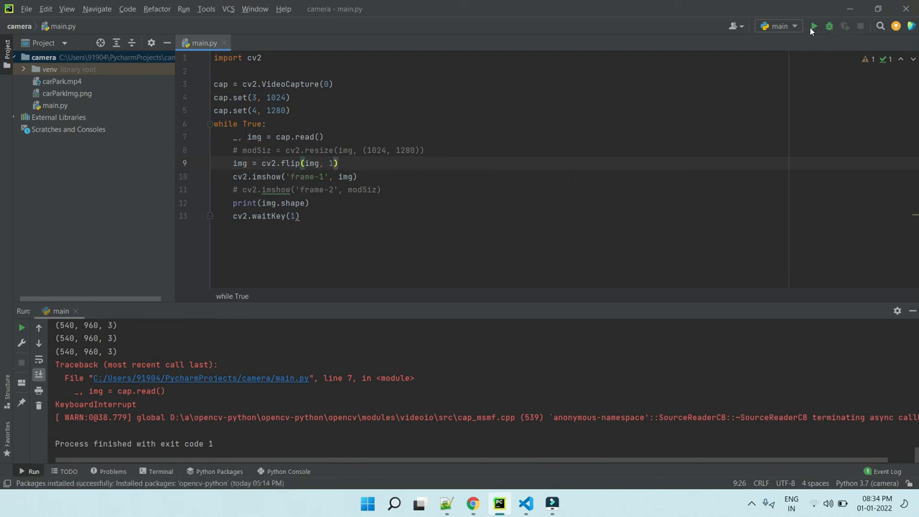
mouse_move(816, 24)
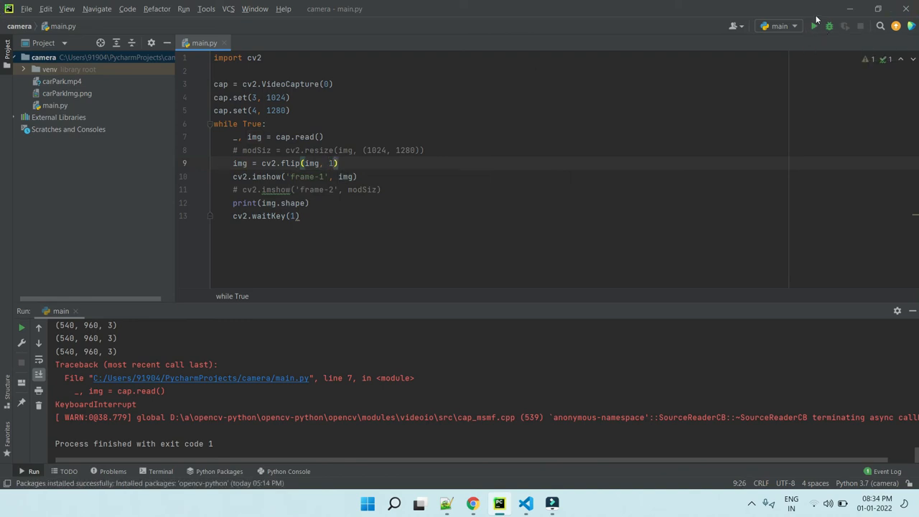
left_click(814, 26)
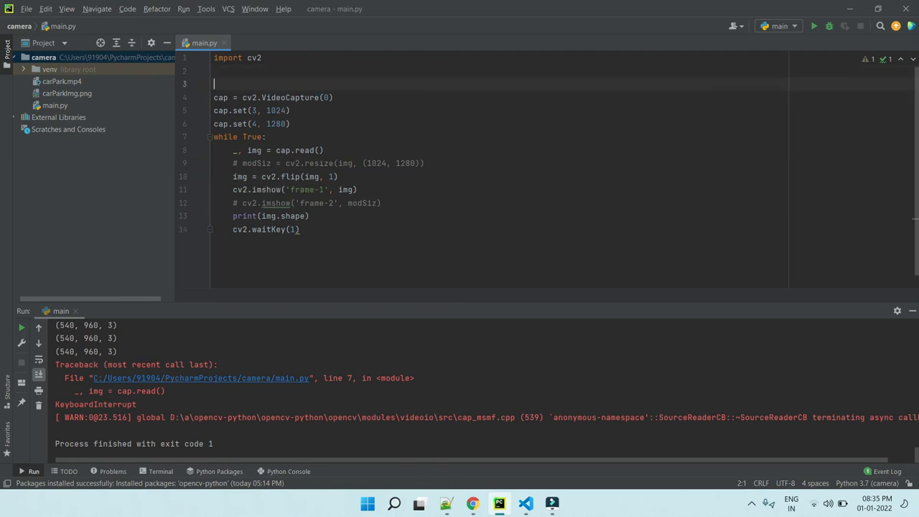
- Define path = 'carPark.mp4' and pass path to cv2.VideoCapture instead of 0
type("path =")
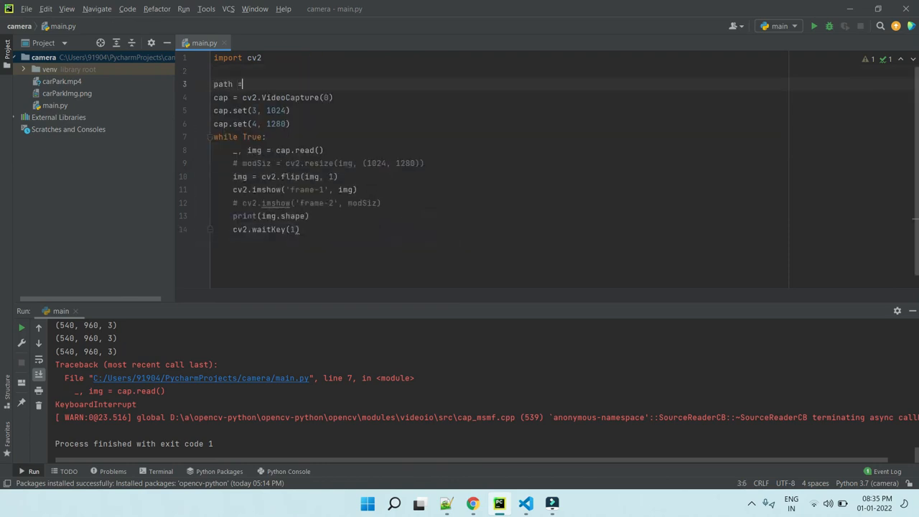
type("'")
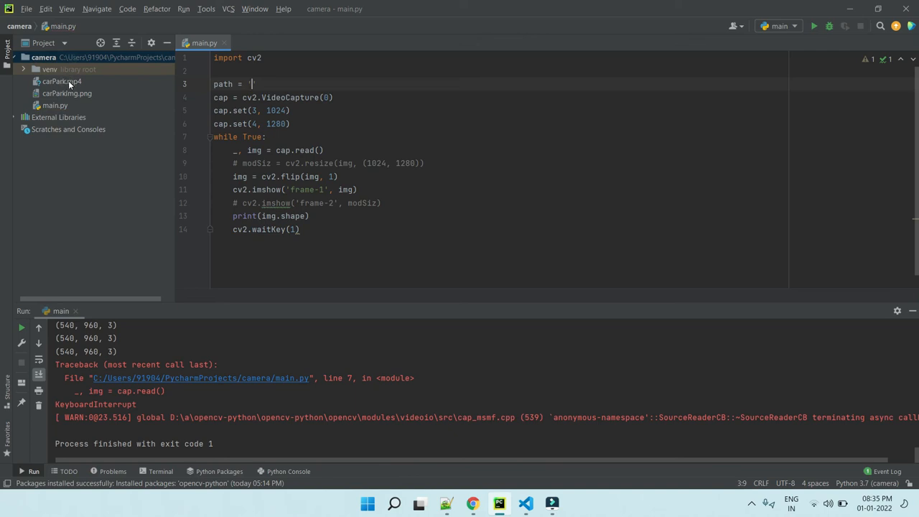
type("carPark.mp4")
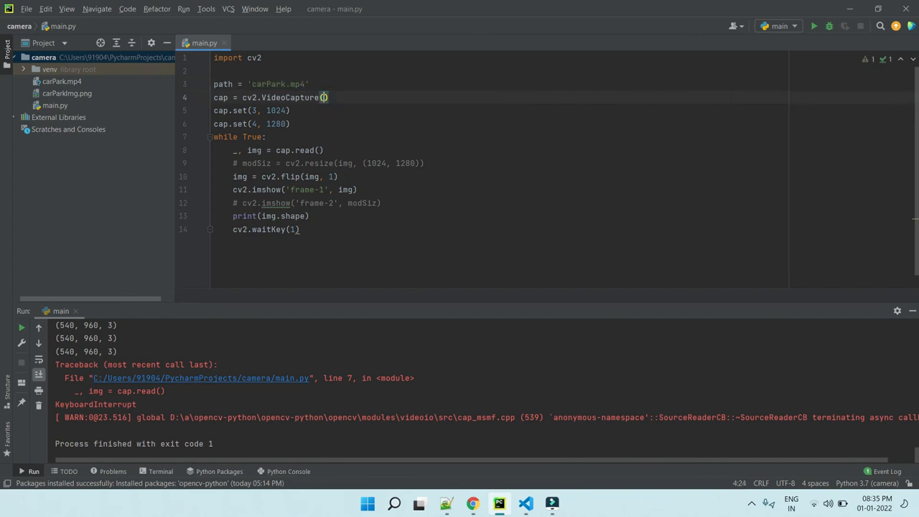
type("path")
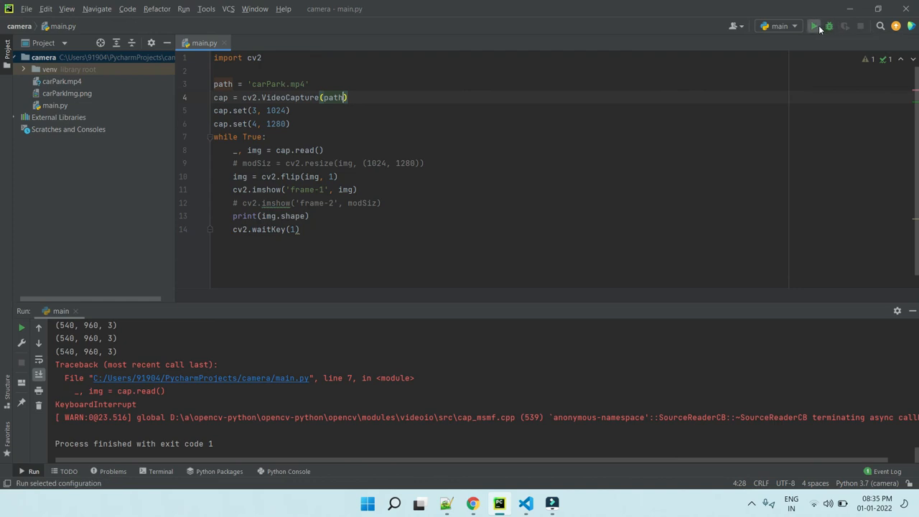
- Run main.py to play carPark.mp4, then close the video window
left_click(817, 26)
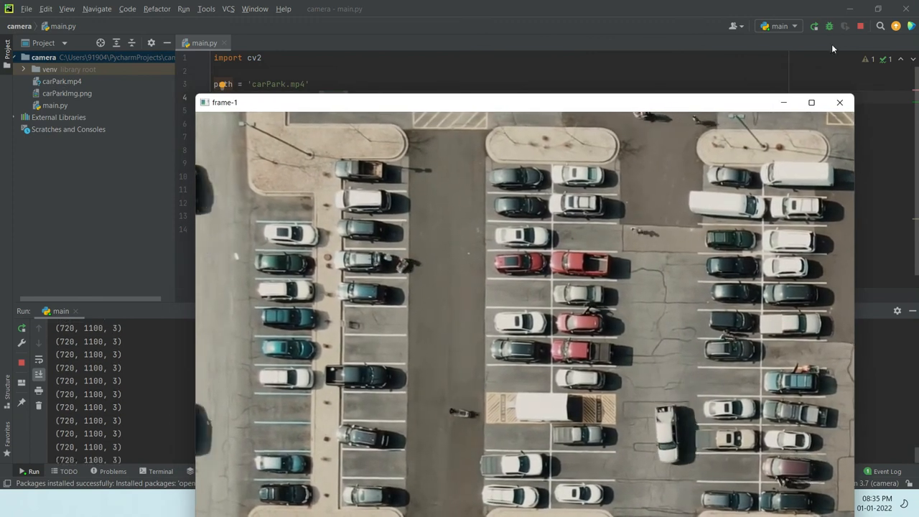
left_click(839, 102)
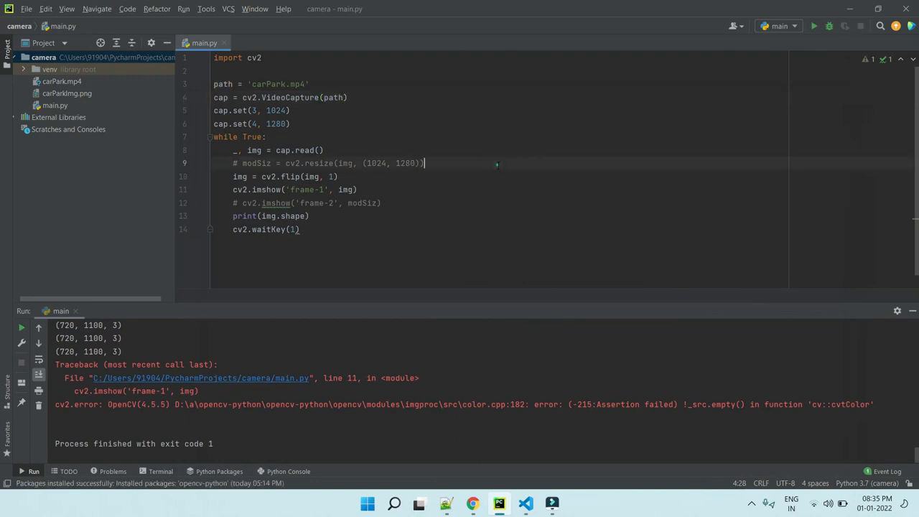